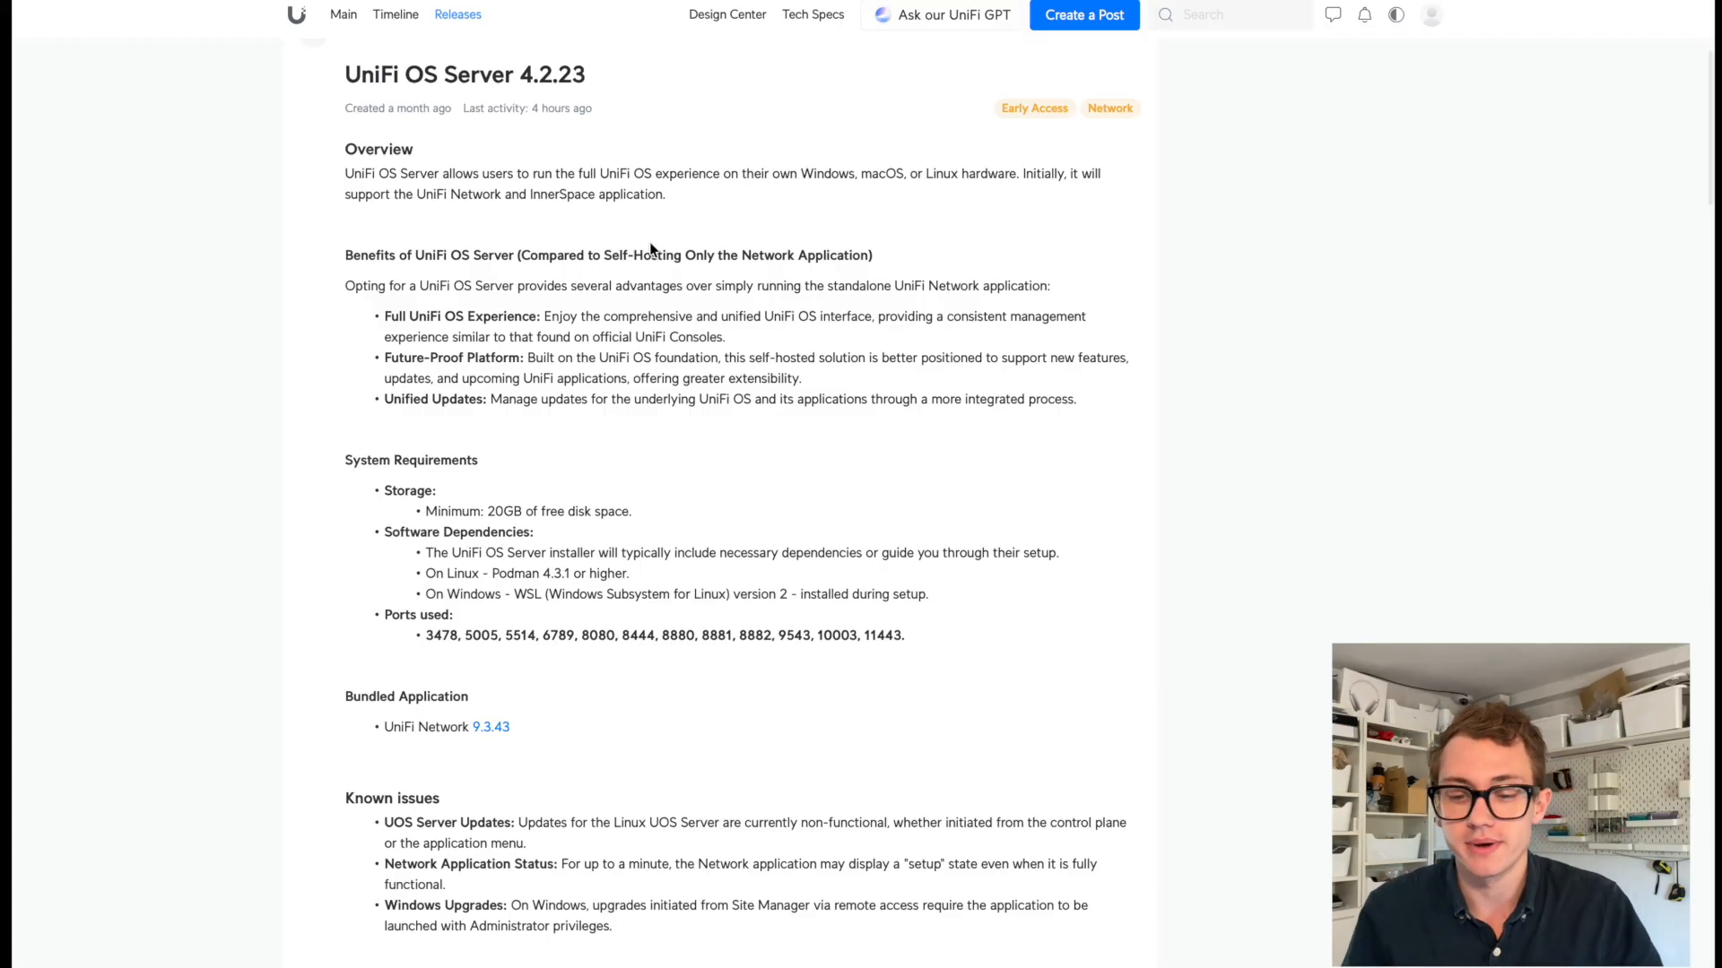
# Scroll the 4.2.23 release post to the System Requirements, Podman and ports lines.
pyautogui.scroll(-3)
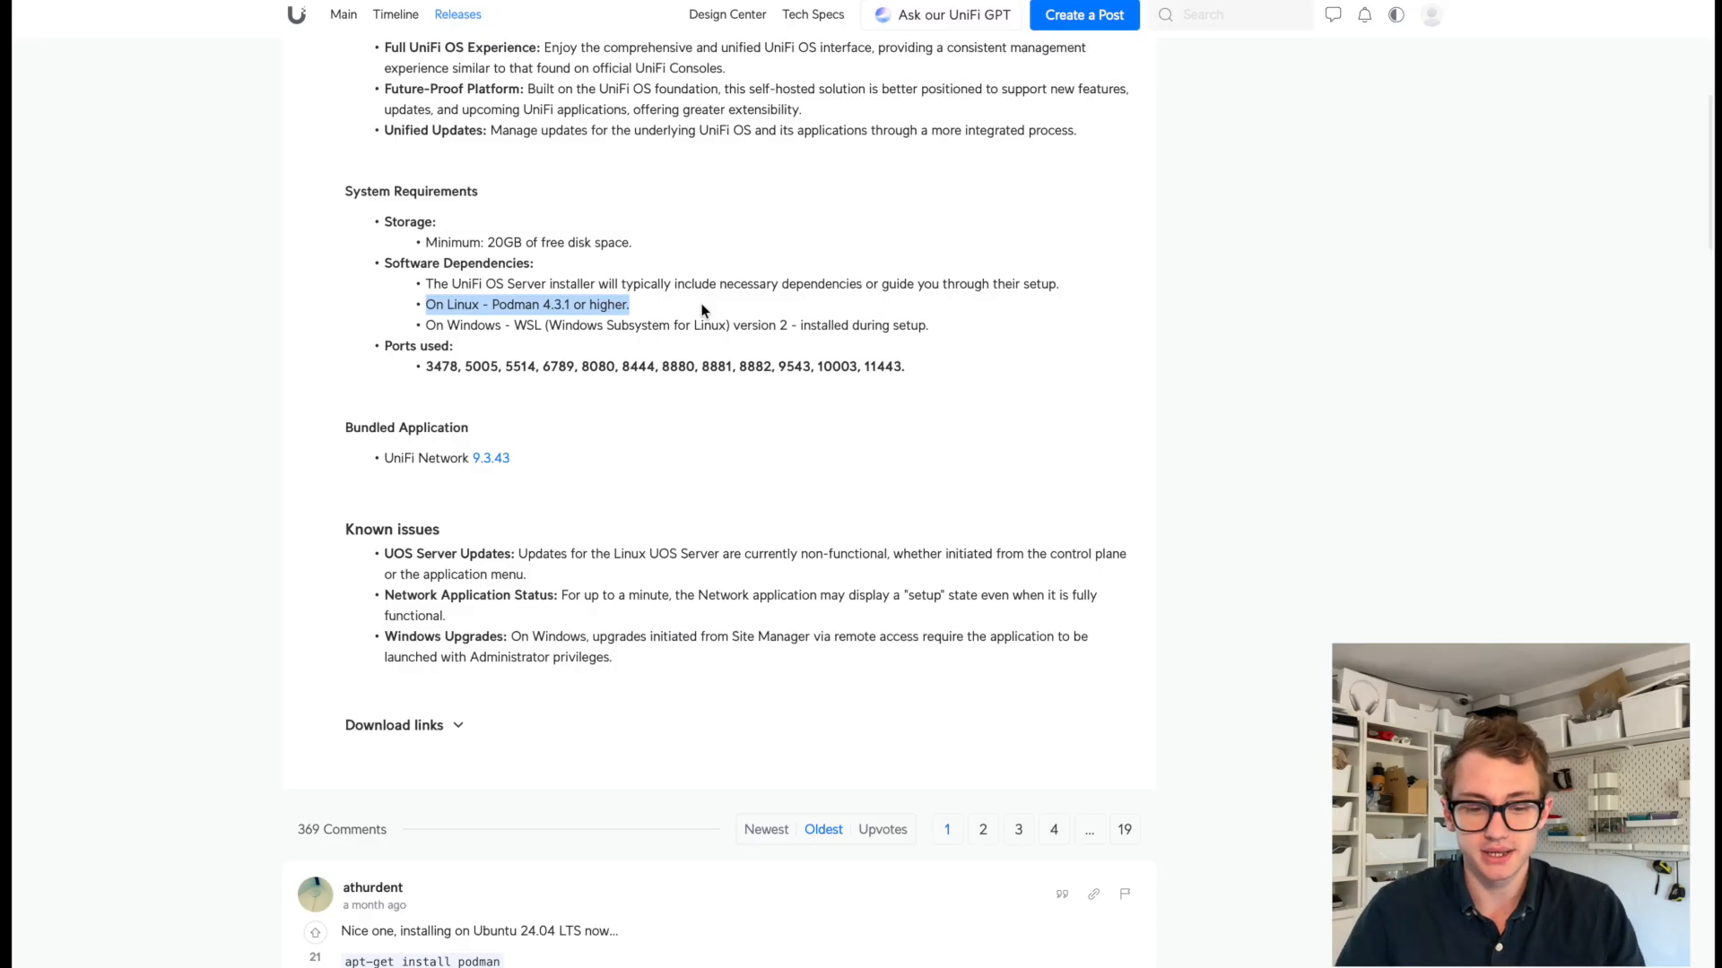
pyautogui.scroll(-3)
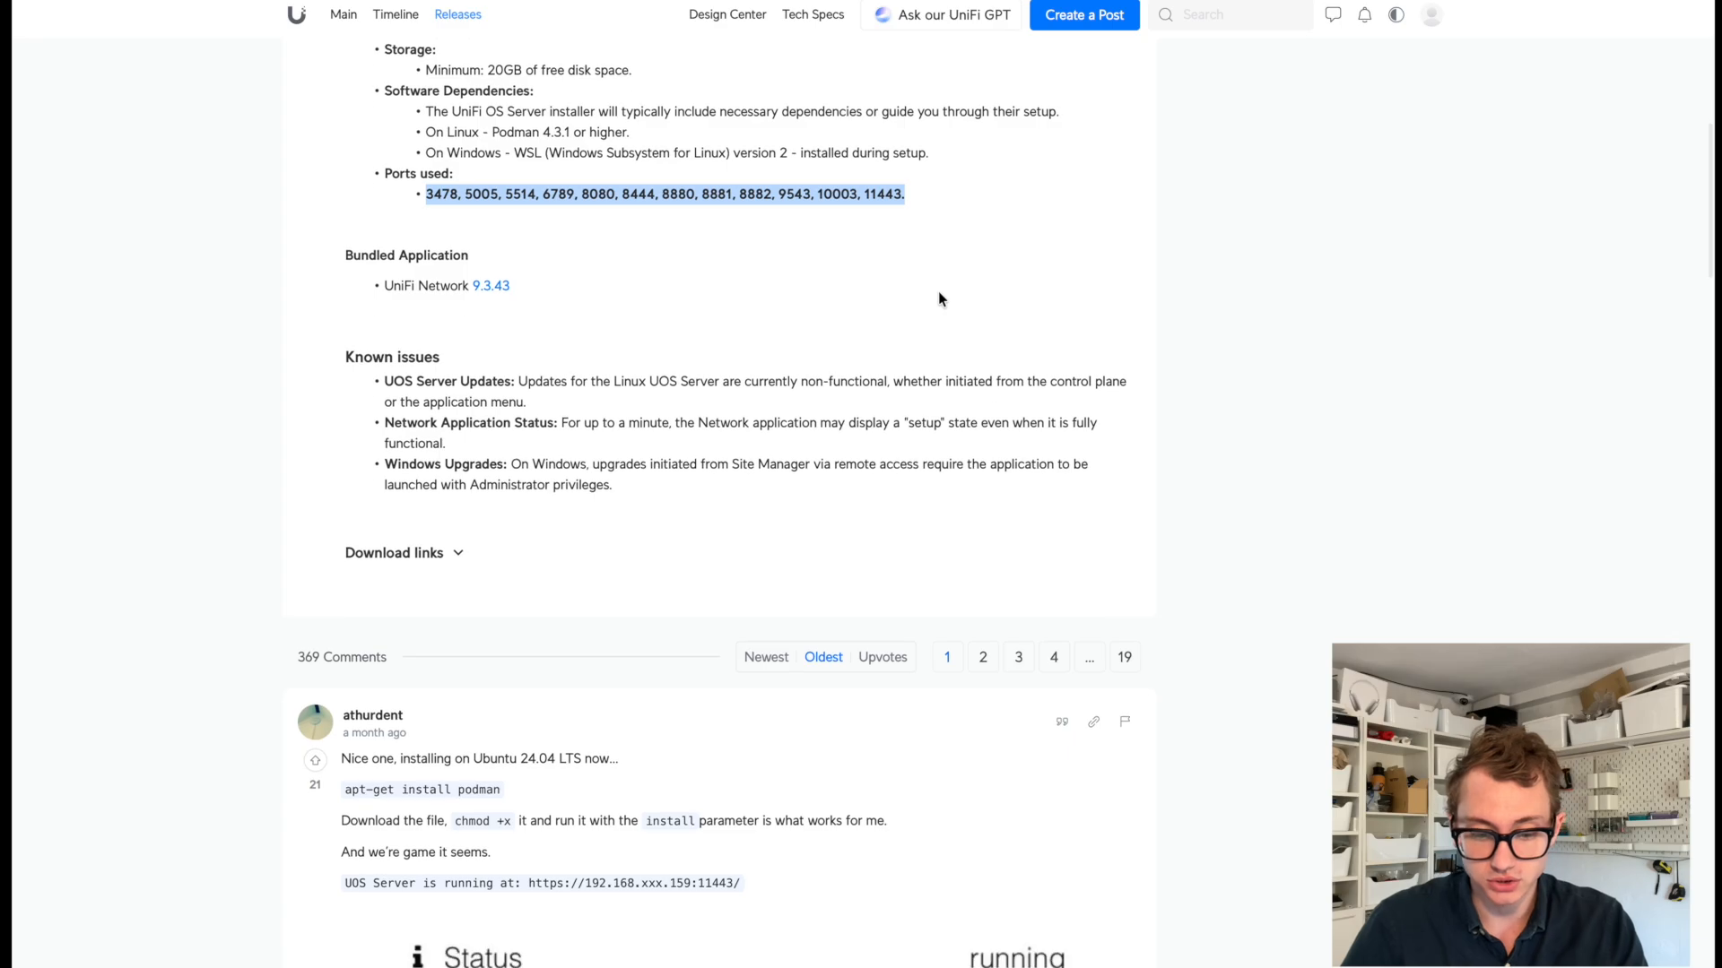
pyautogui.scroll(-3)
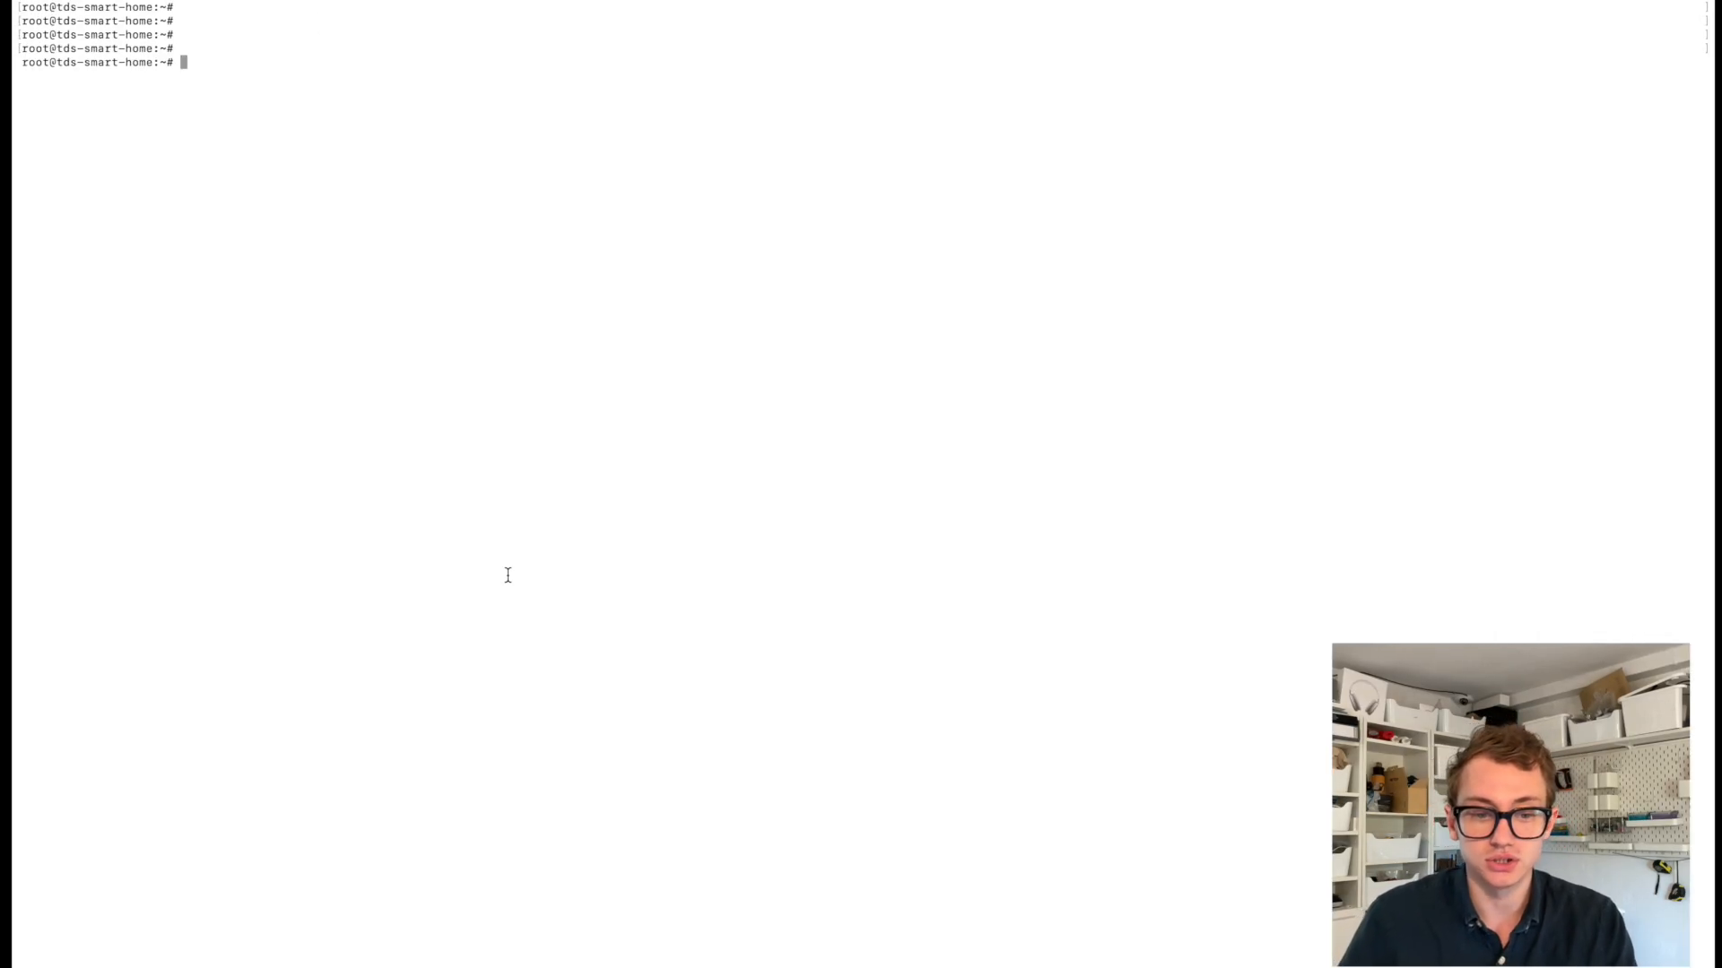
# Run apt-get install podman, confirm with y, and copy the Linux (x64) download link.
pyautogui.write('apt-get install podman')
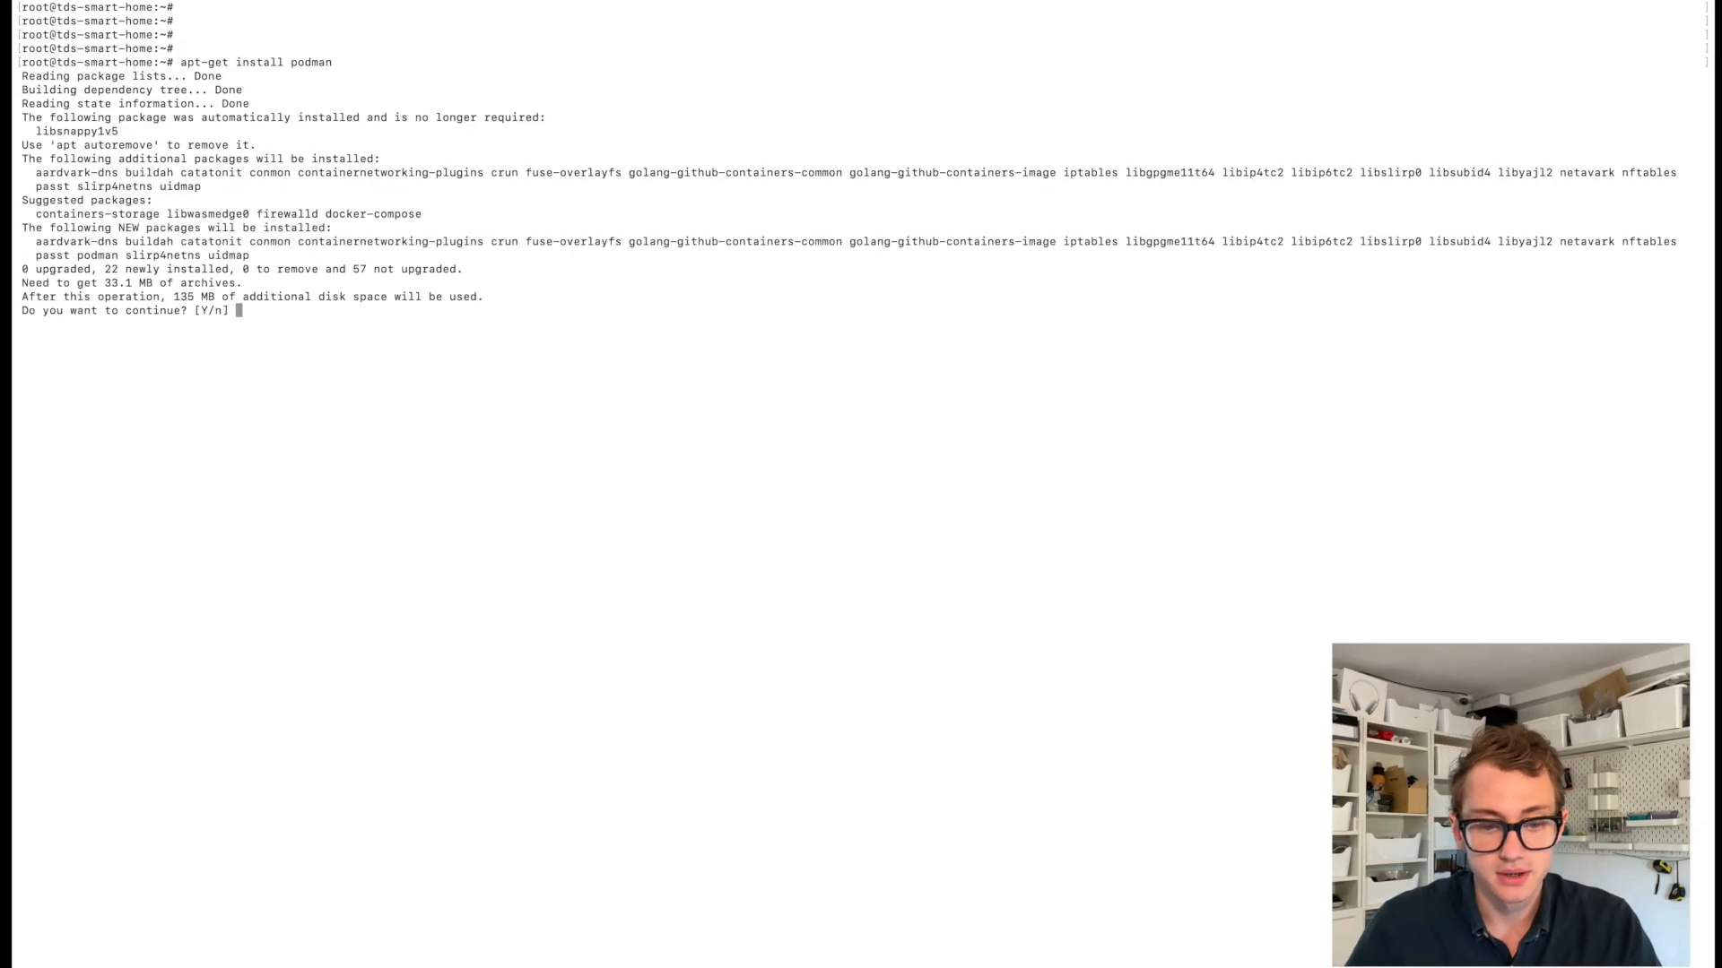
pyautogui.write('y')
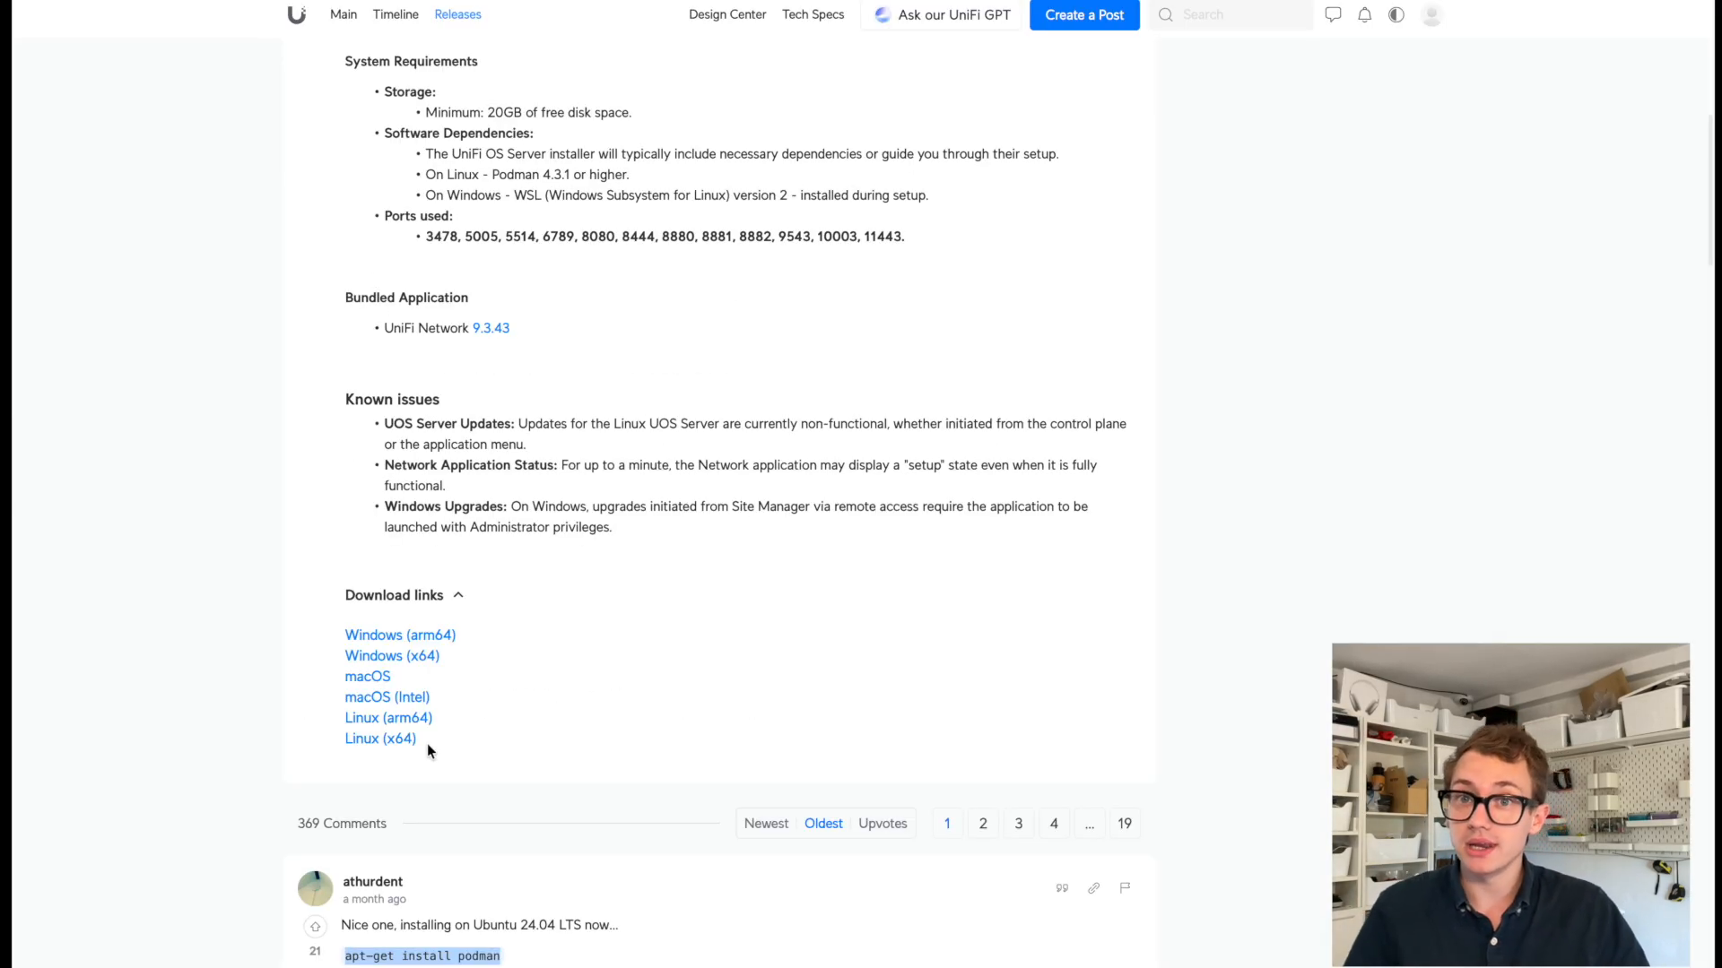
pyautogui.rightClick(381, 737)
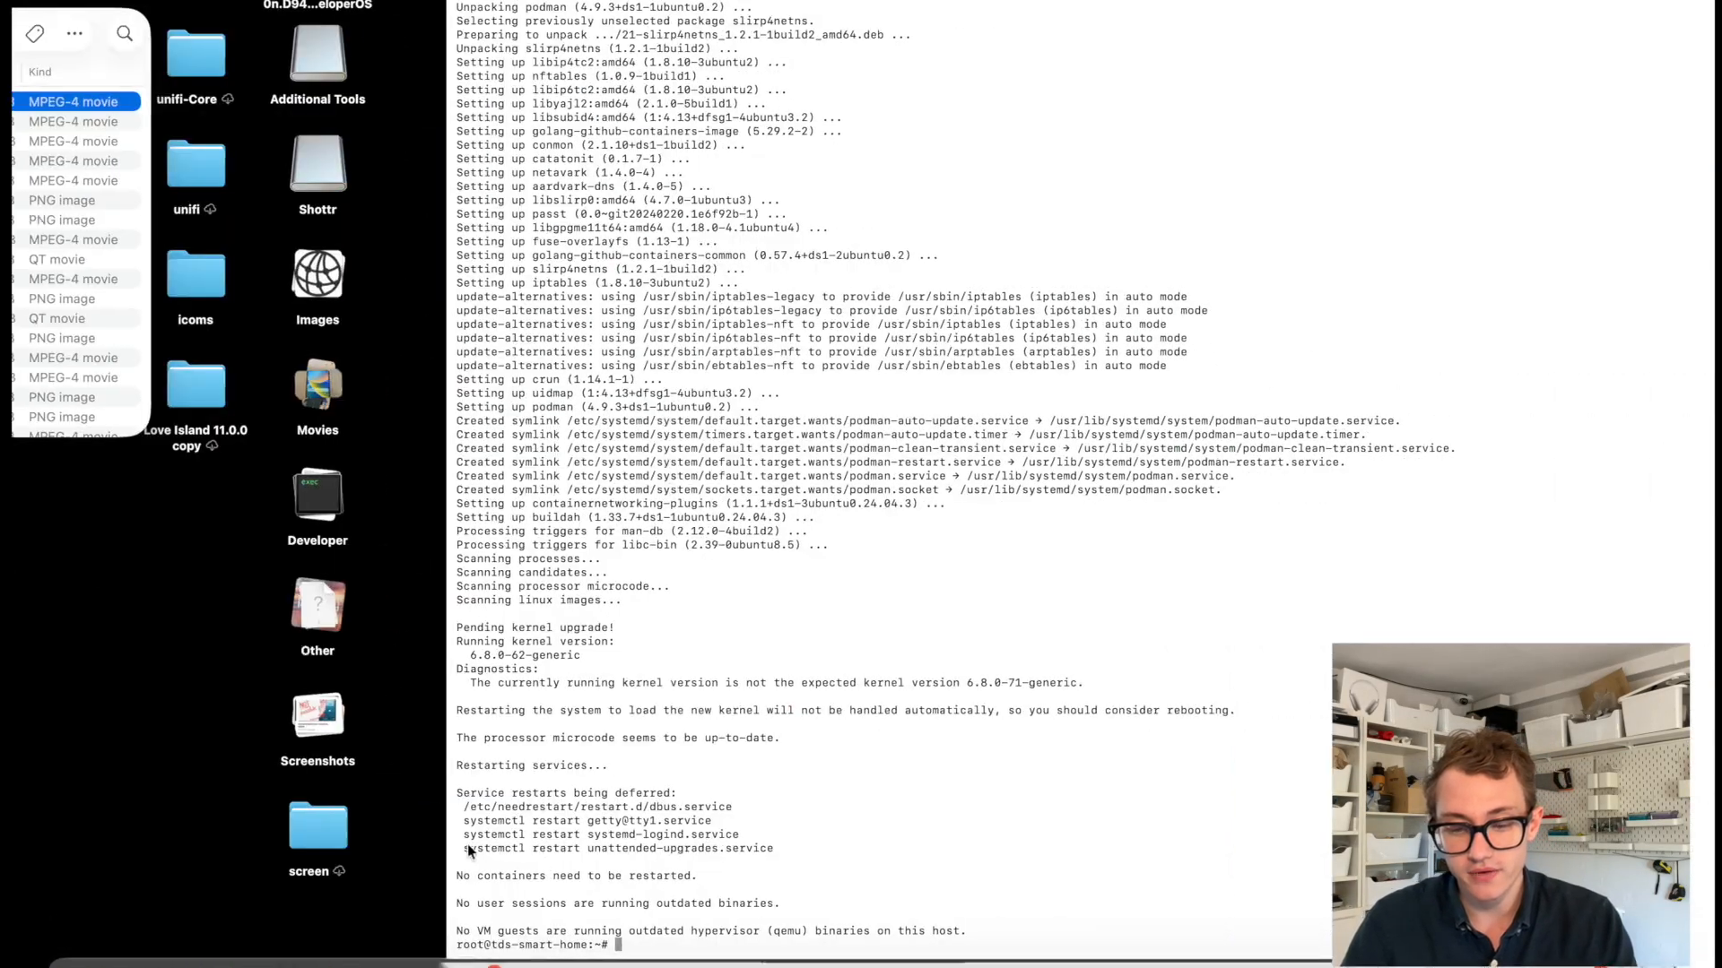
# Fetch the Linux x64 installer with wget and make it executable with chmod +x.
pyautogui.write('wget')
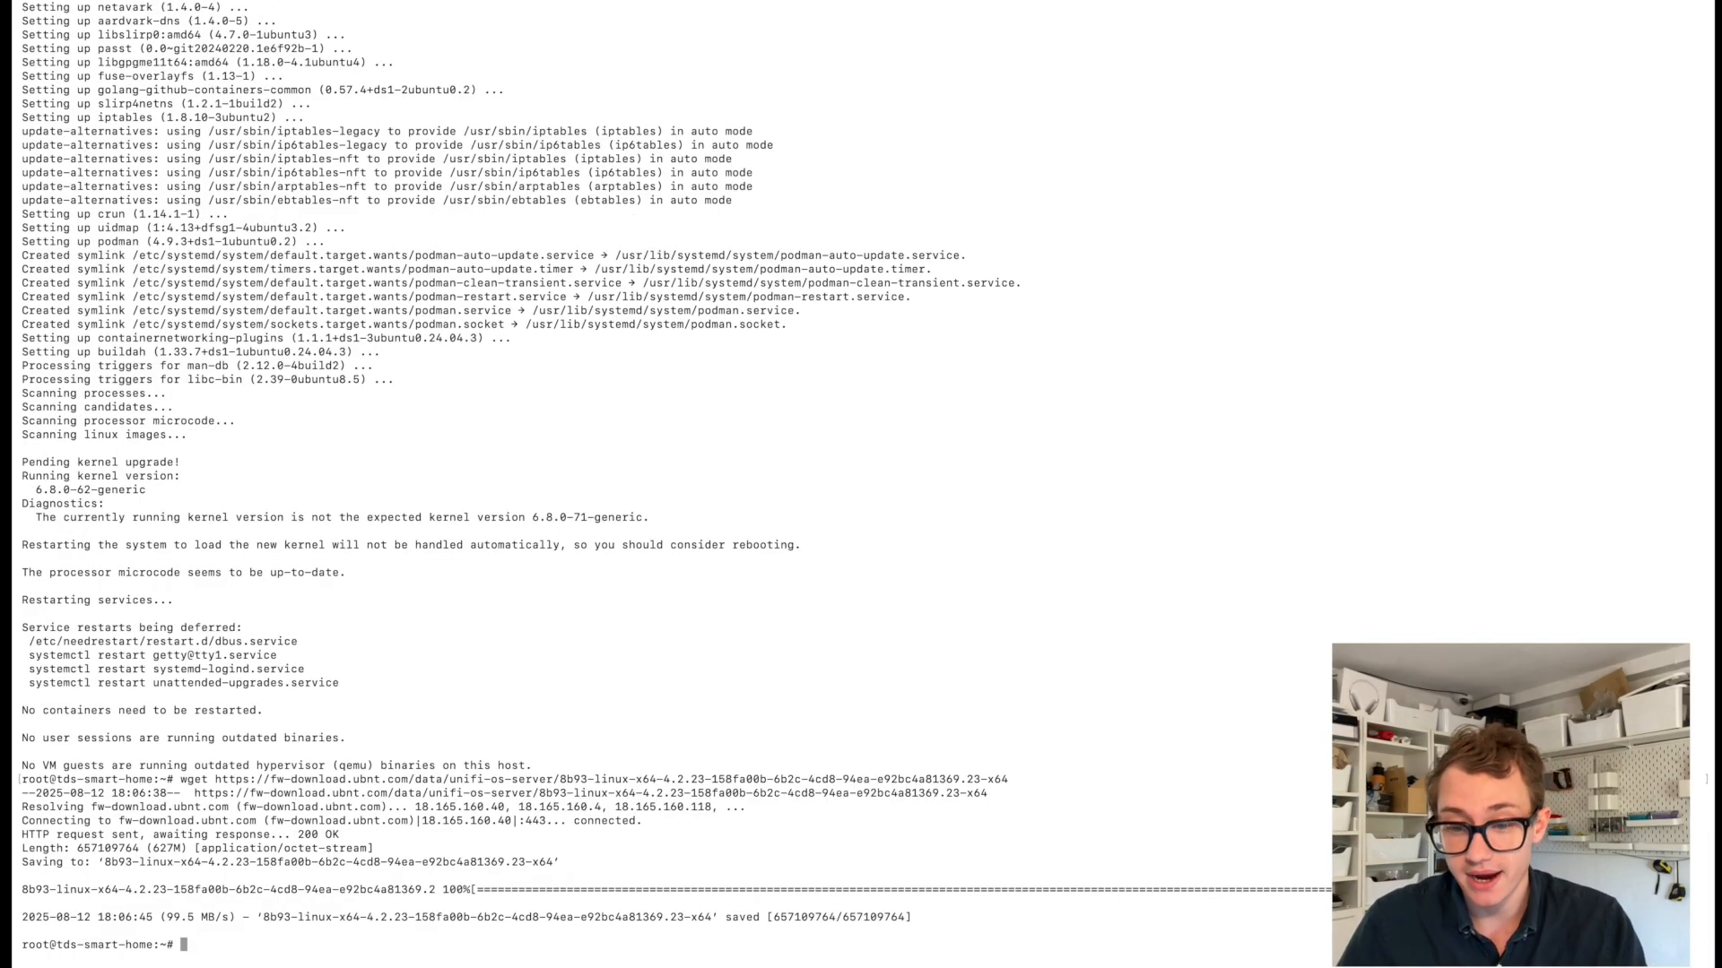
pyautogui.write('chmod +x 8b93-linux-x64-4.2.23-158fa00b-6b2c-4cd8-94ea-e92bc4a81369.23-x64')
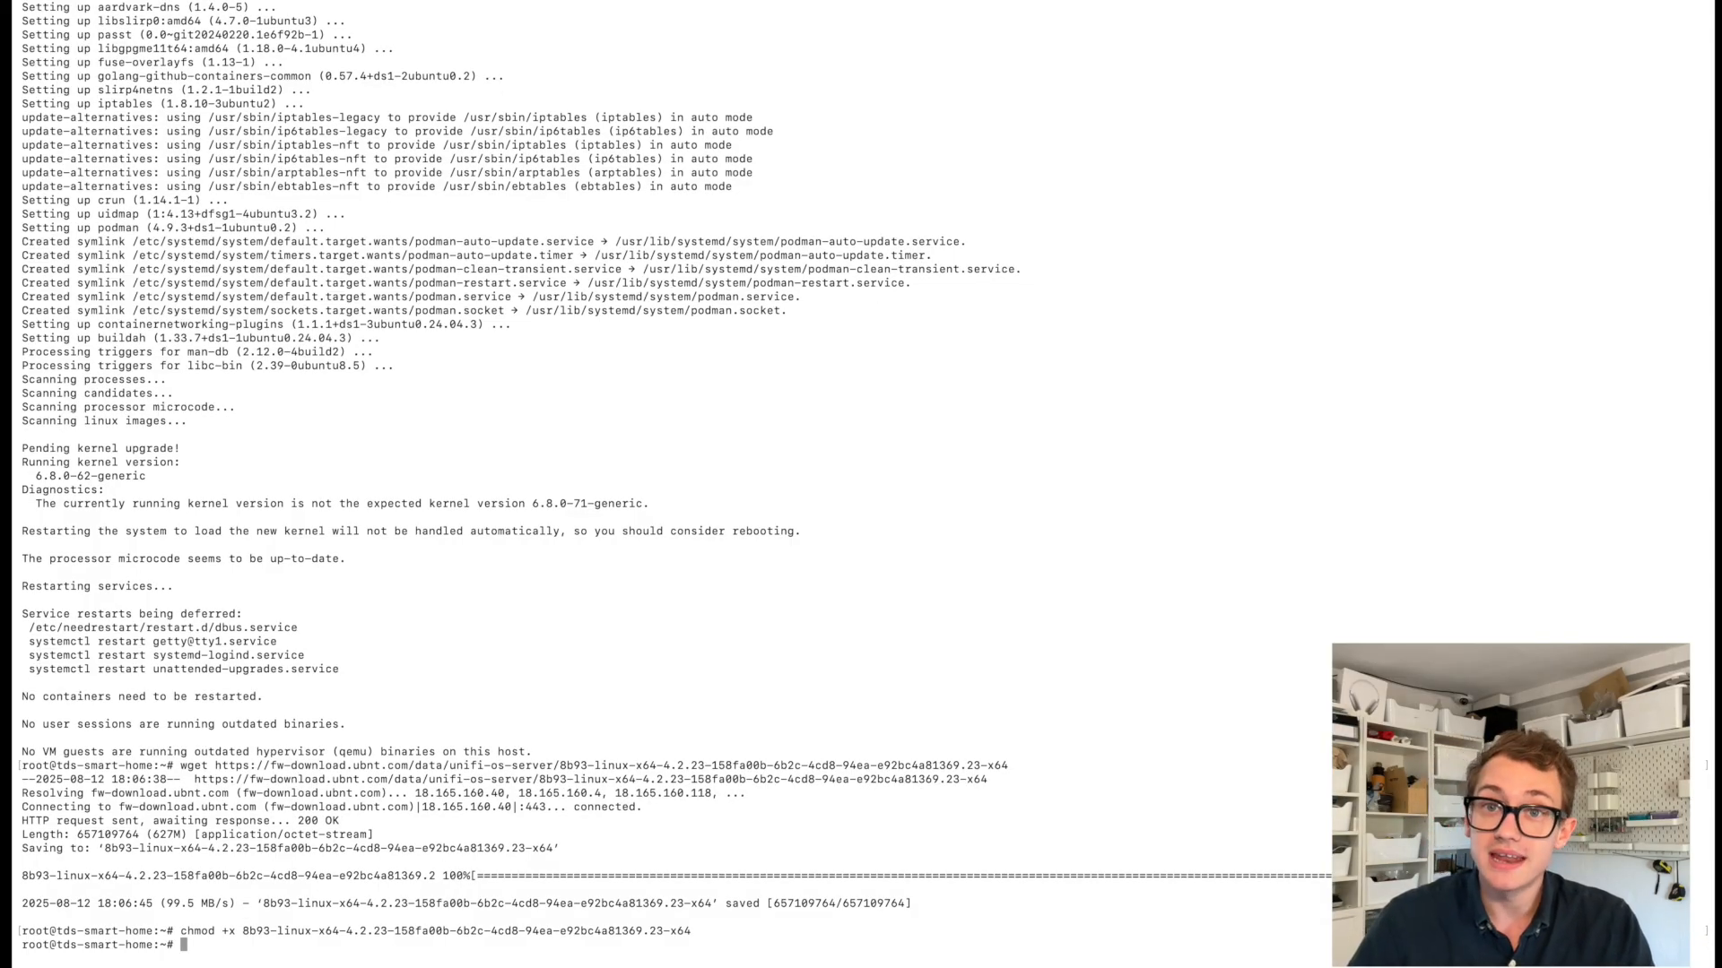
# Run the linux-x64-4.2.23 installer with install, confirm y, until INSTALLATION COMPLETE.
pyautogui.write('./')
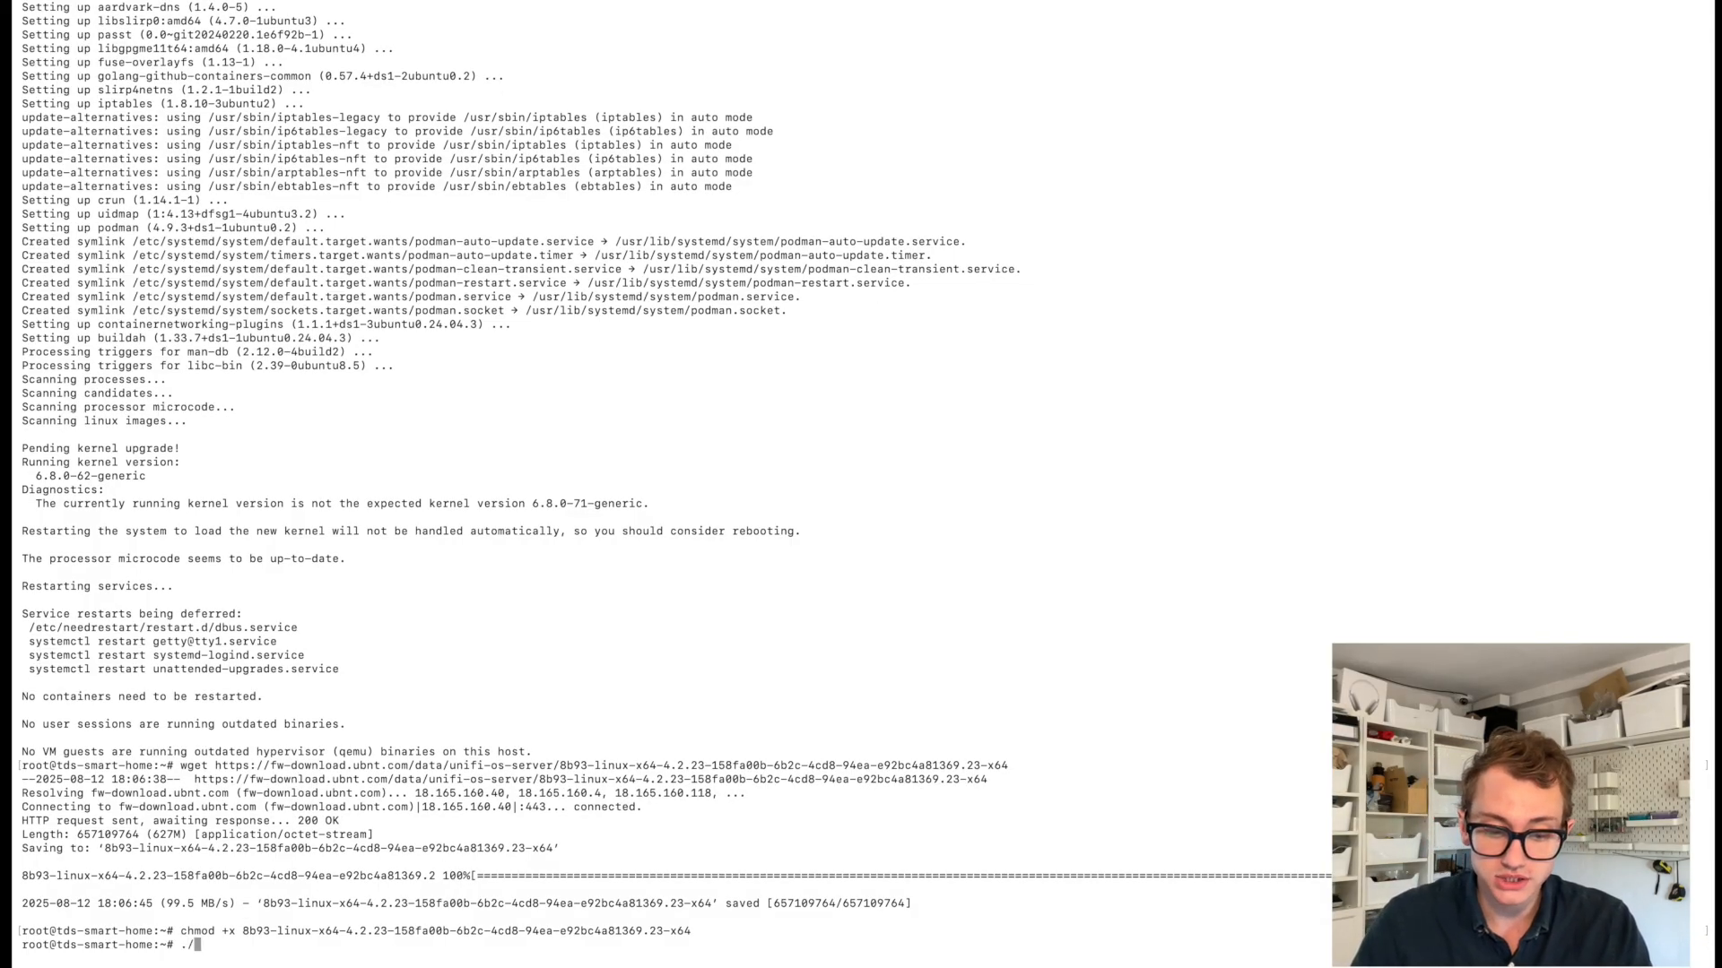
pyautogui.write('8b93-linux-x64-4.2.23-158fa00b-6b2c-4cd8-94ea-e92bc4a81369.23-x64')
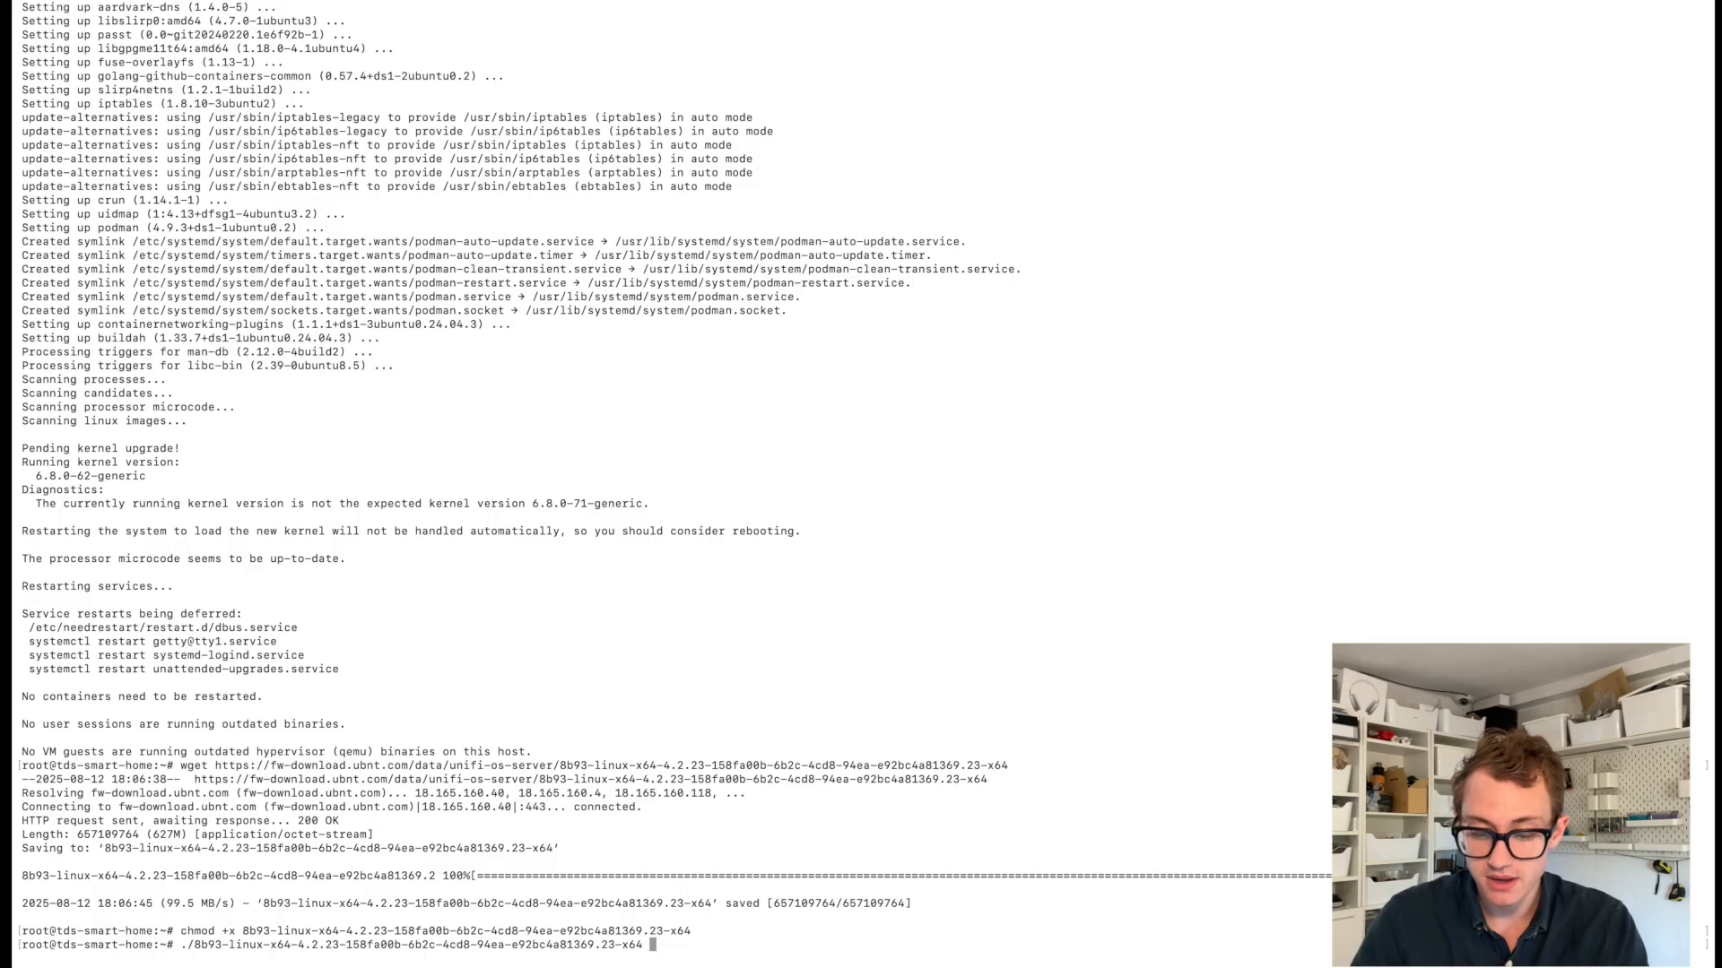
pyautogui.press('Return')
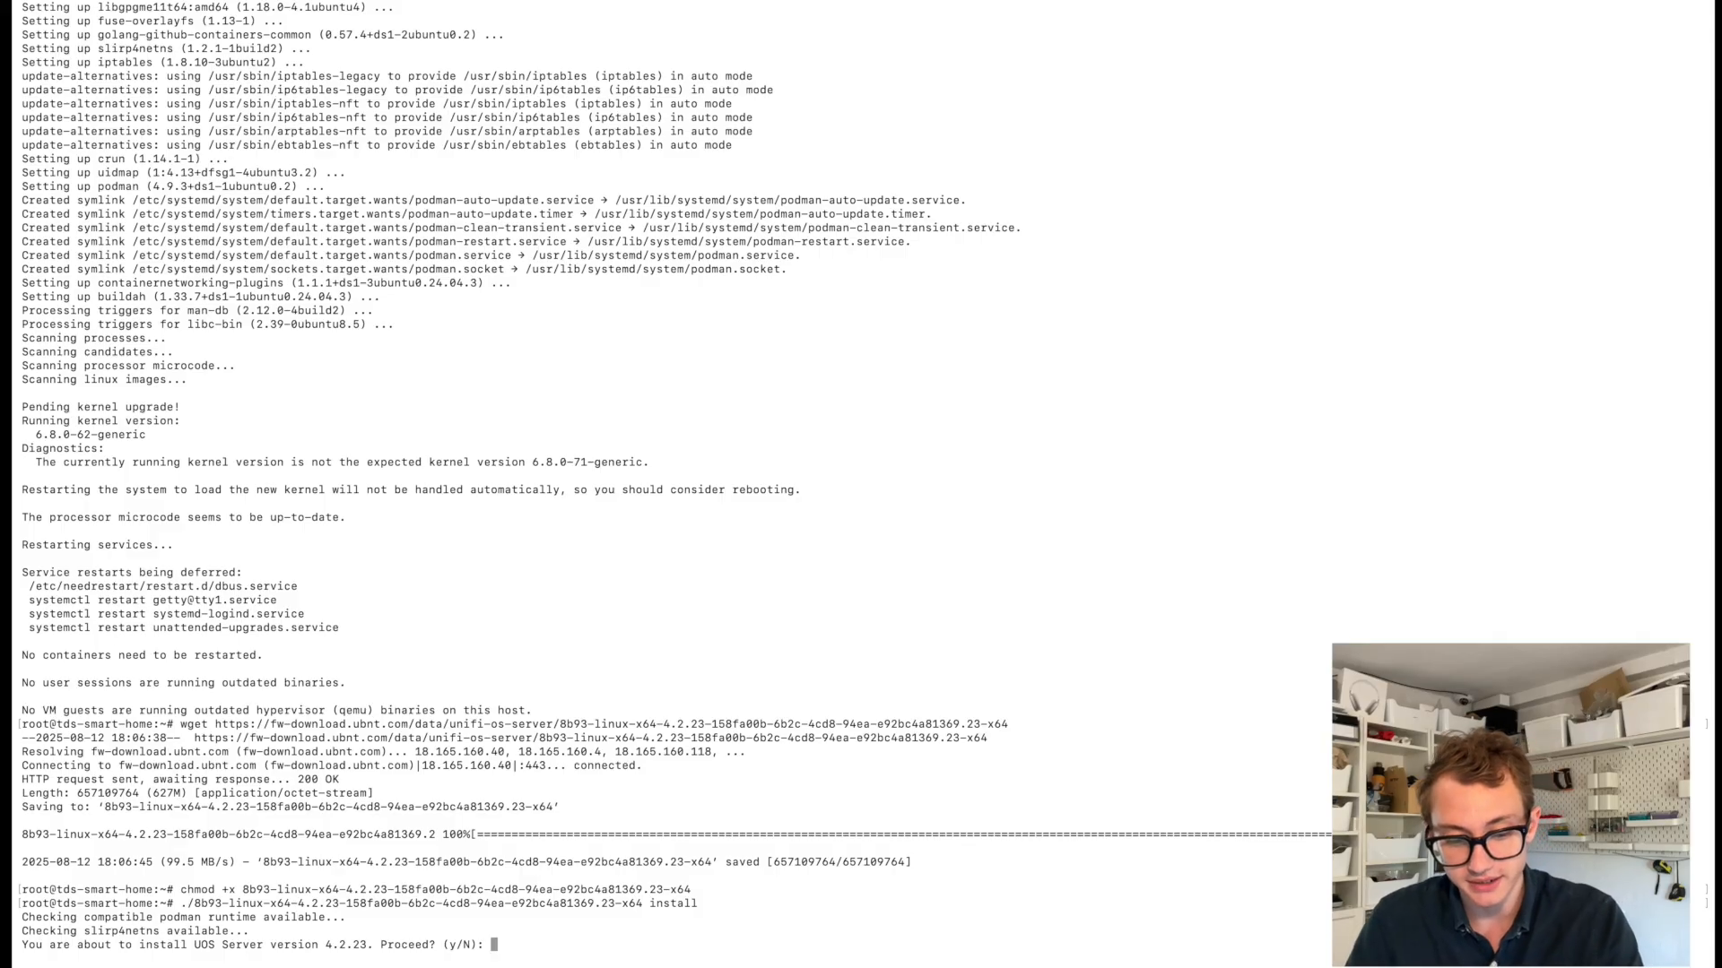
pyautogui.write('y')
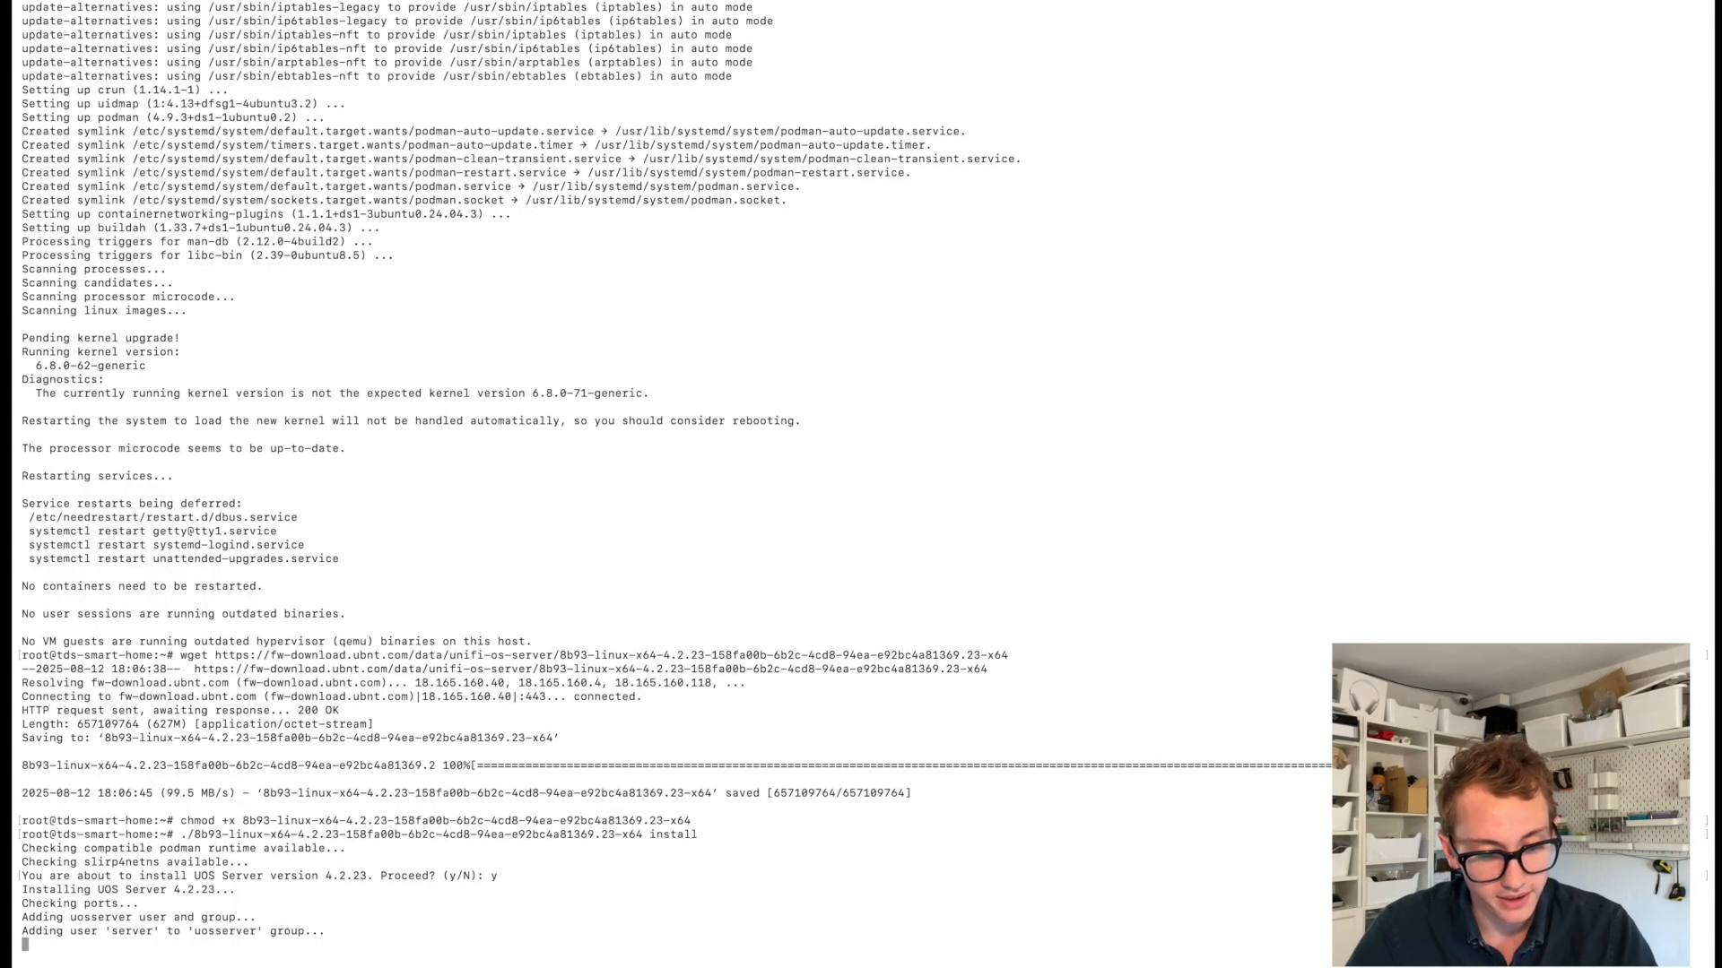
pyautogui.scroll(-3)
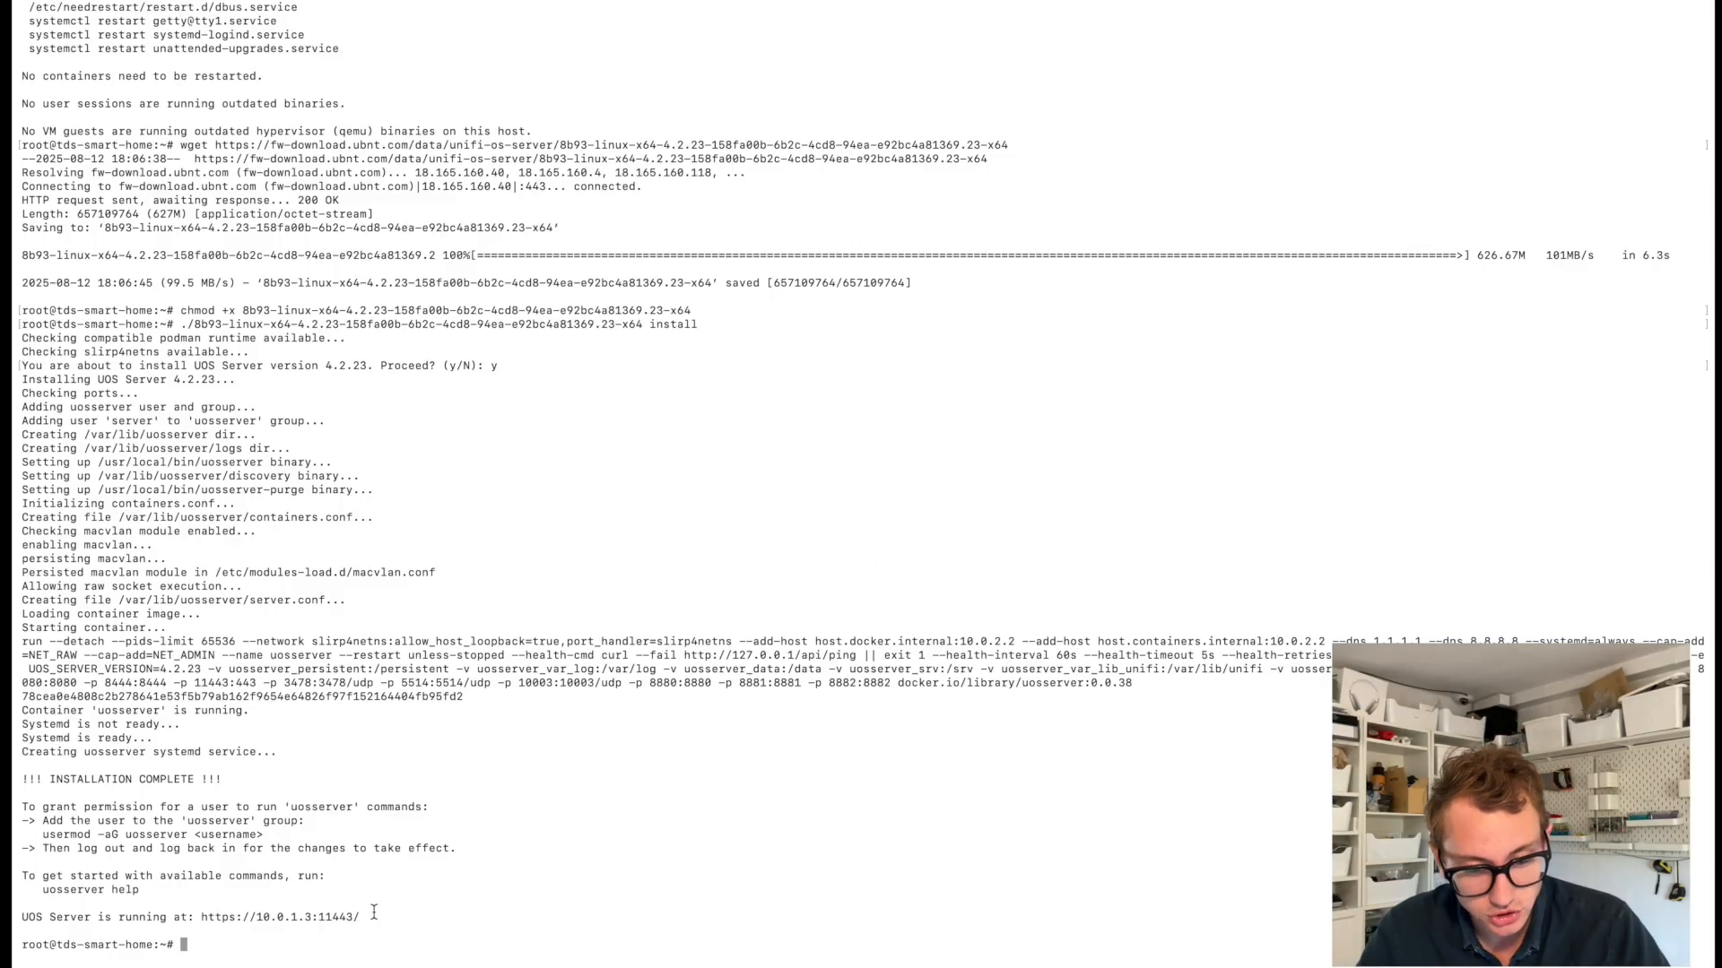
# Copy the UOS Server address and run usermod -aG uosserver for the user.
pyautogui.moveTo(10, 781); pyautogui.dragTo(373, 917)
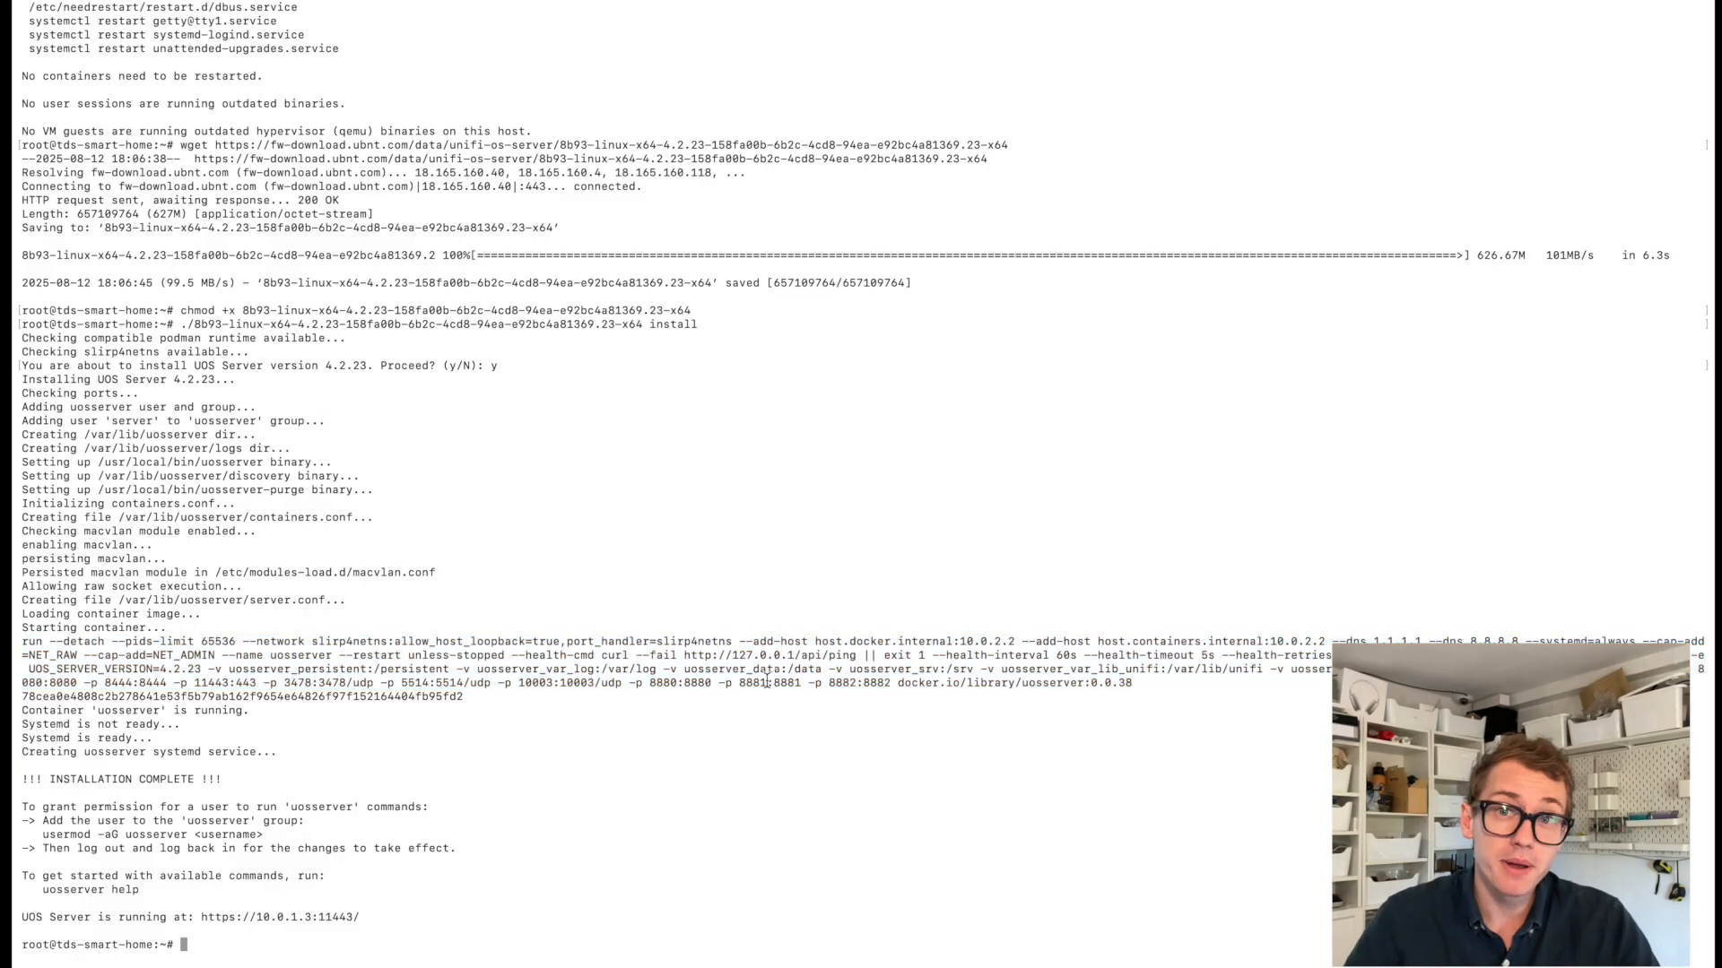
pyautogui.moveTo(273, 895)
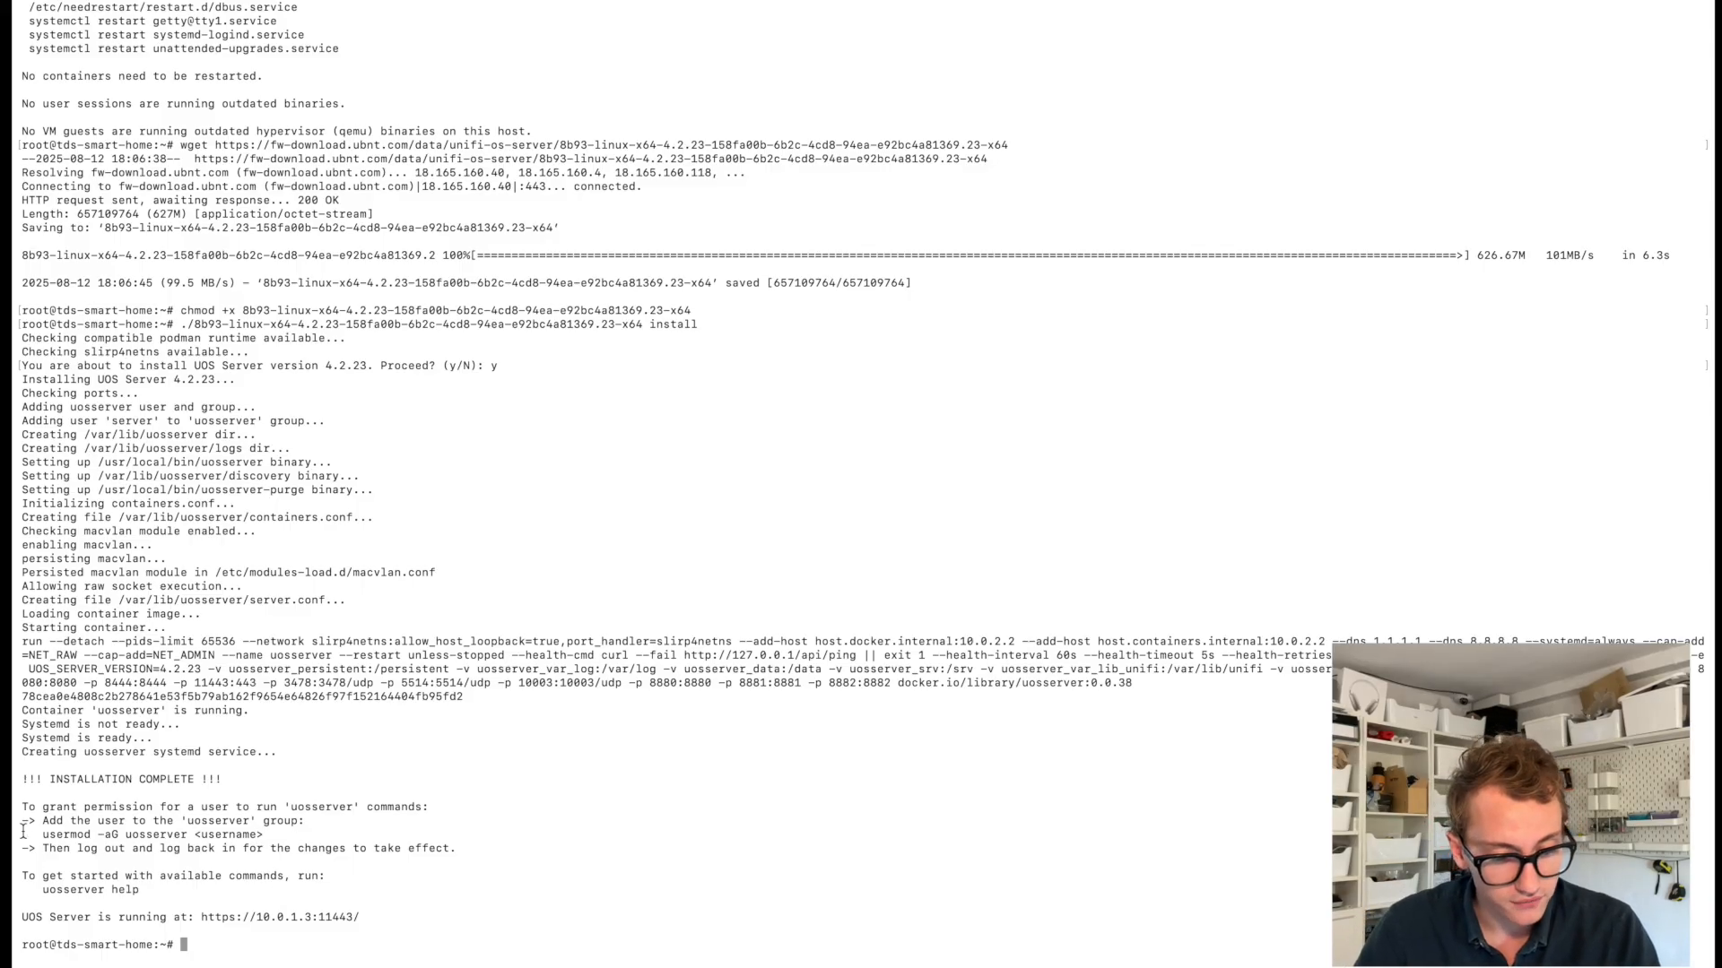
pyautogui.write('usermod -aG uosserver')
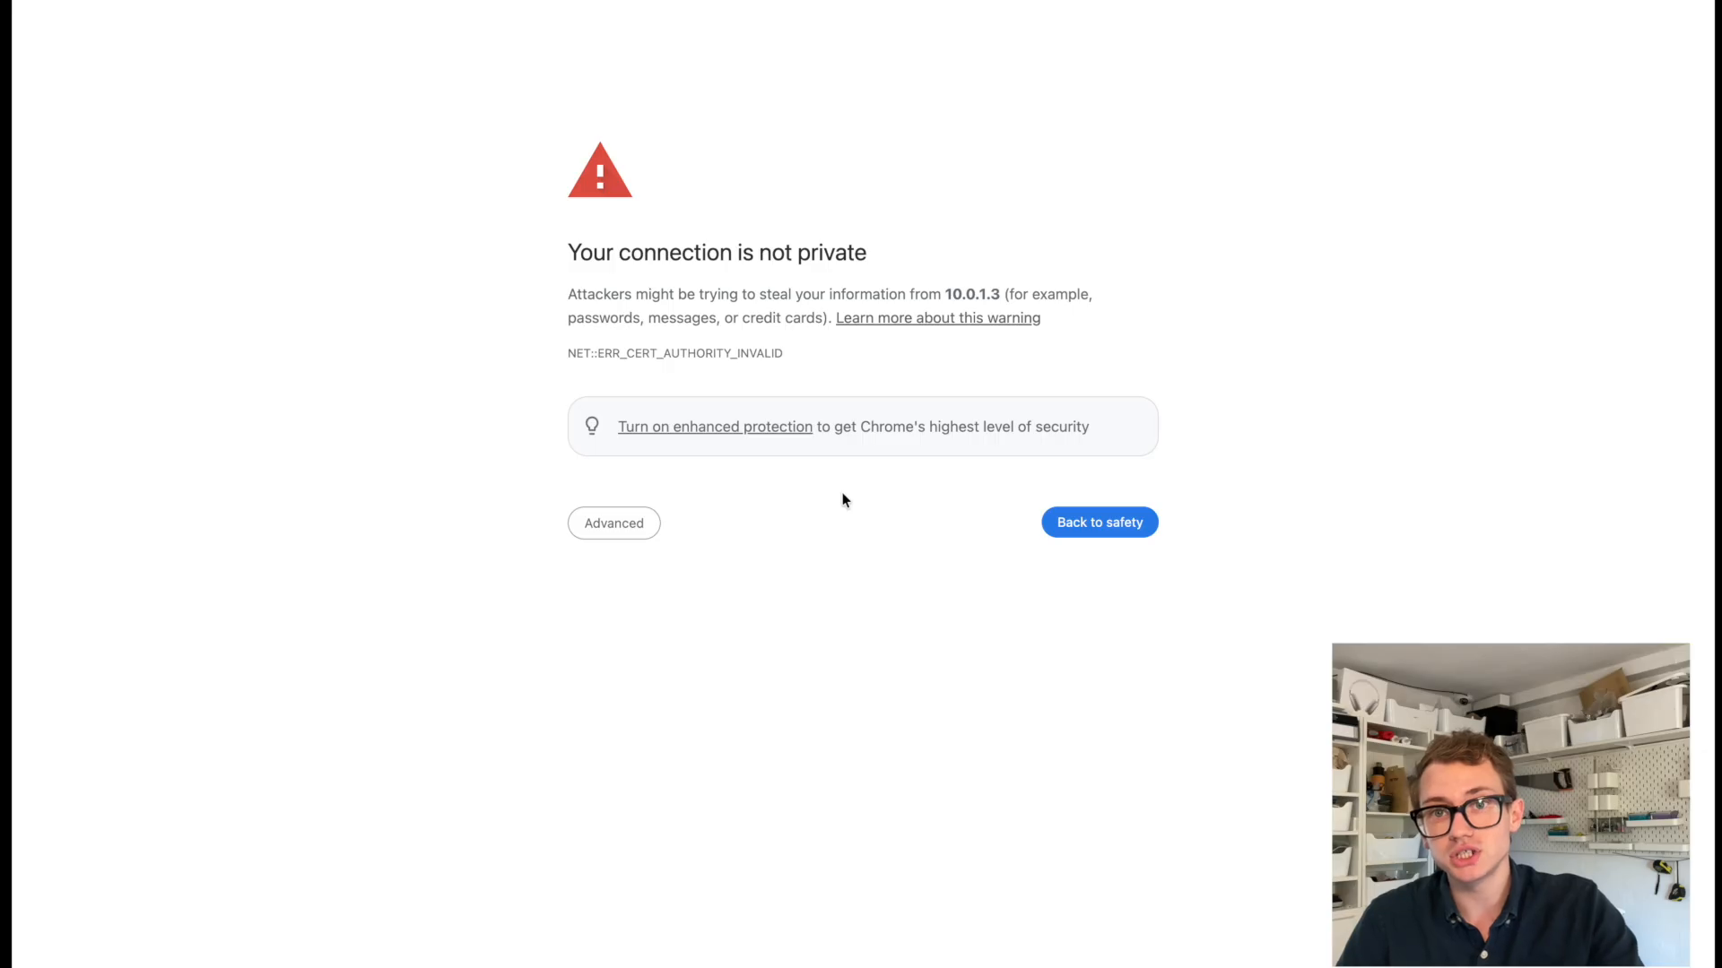
pyautogui.moveTo(767, 518)
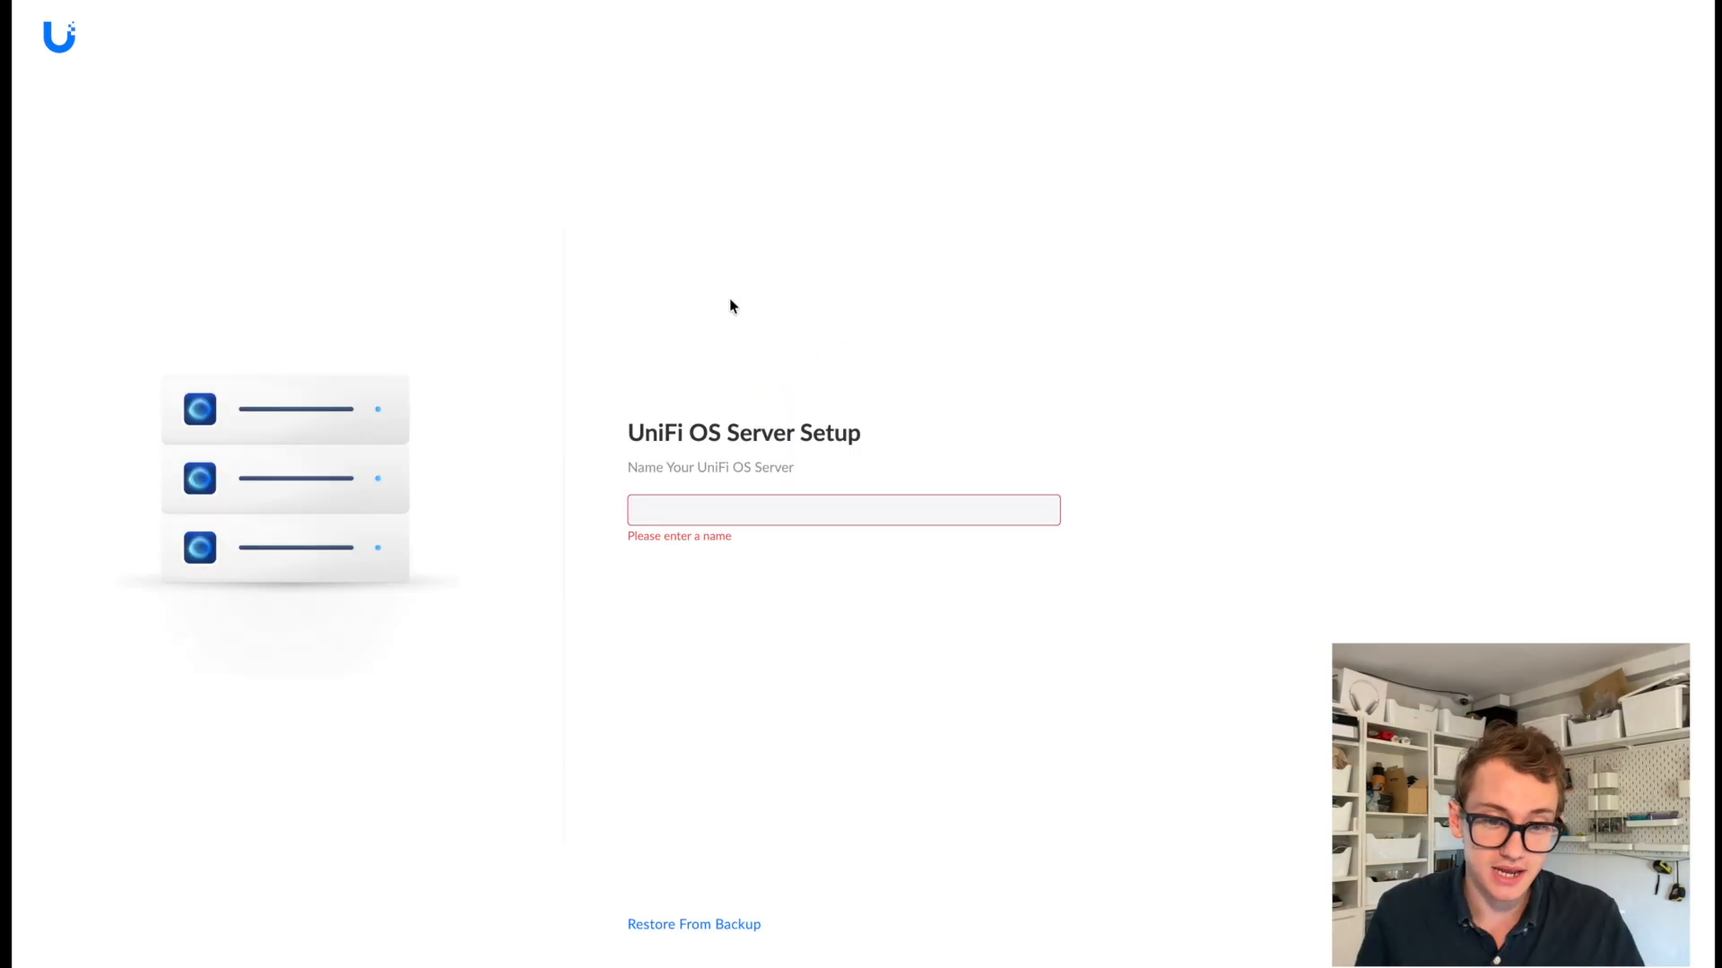
# Enter 'TDS Unifi Server' as the new server's name.
pyautogui.click(843, 510)
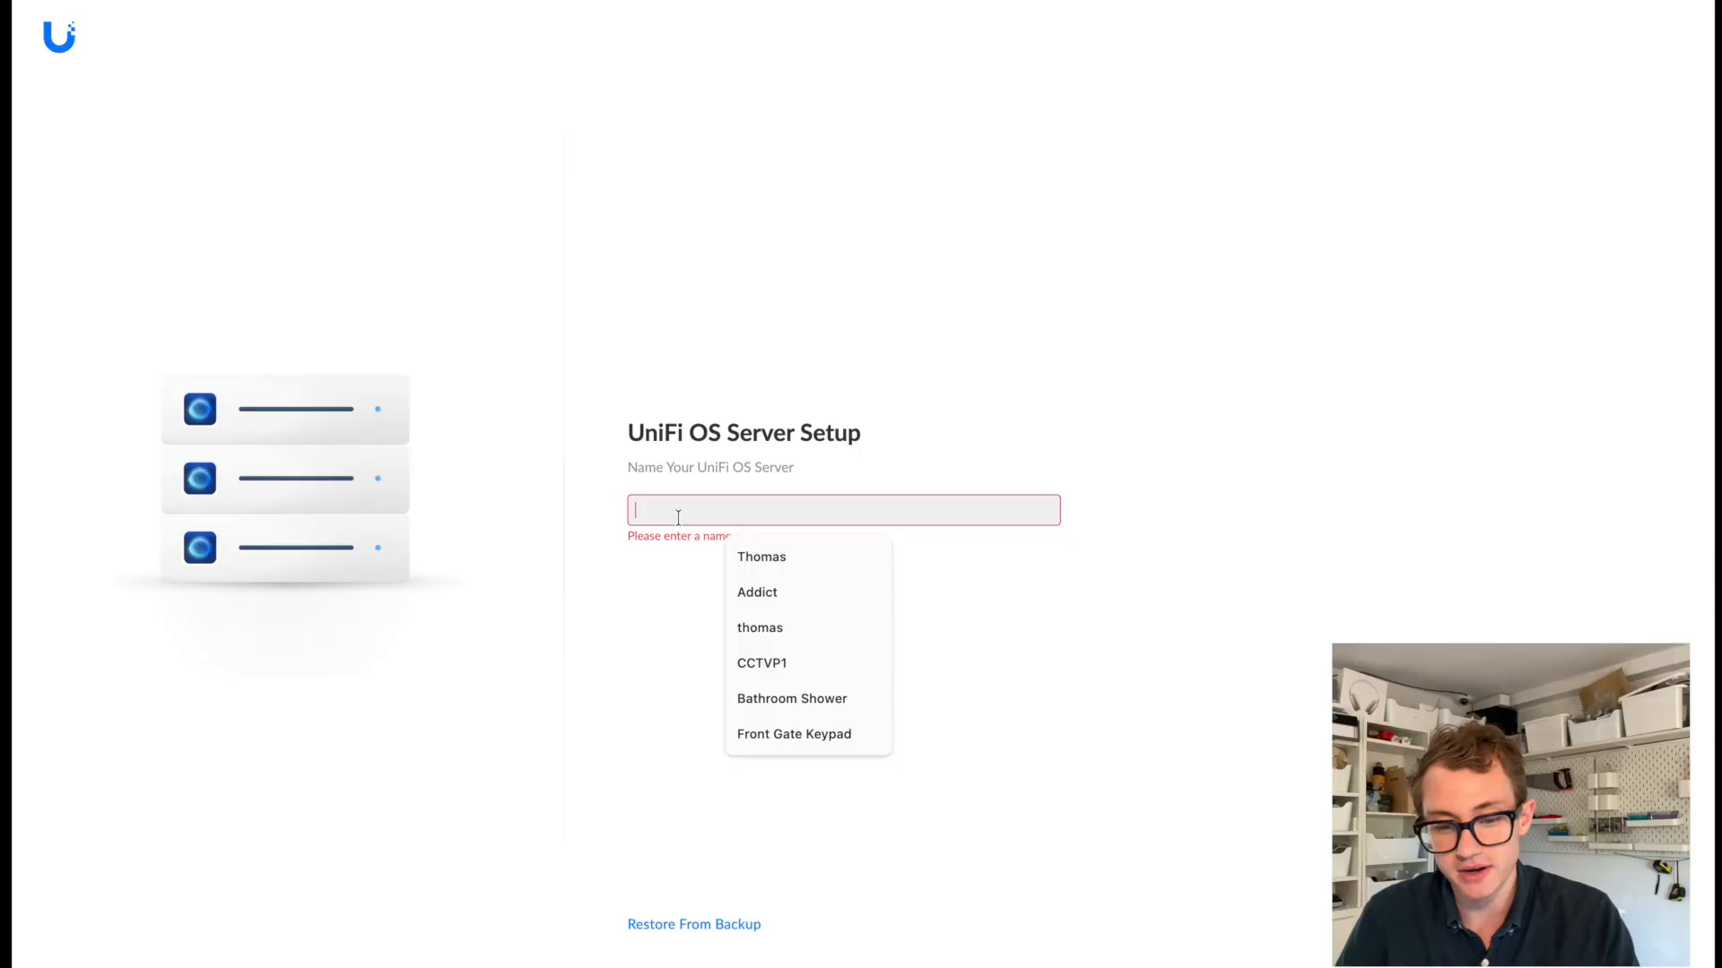
pyautogui.write('TDS Unifi Server')
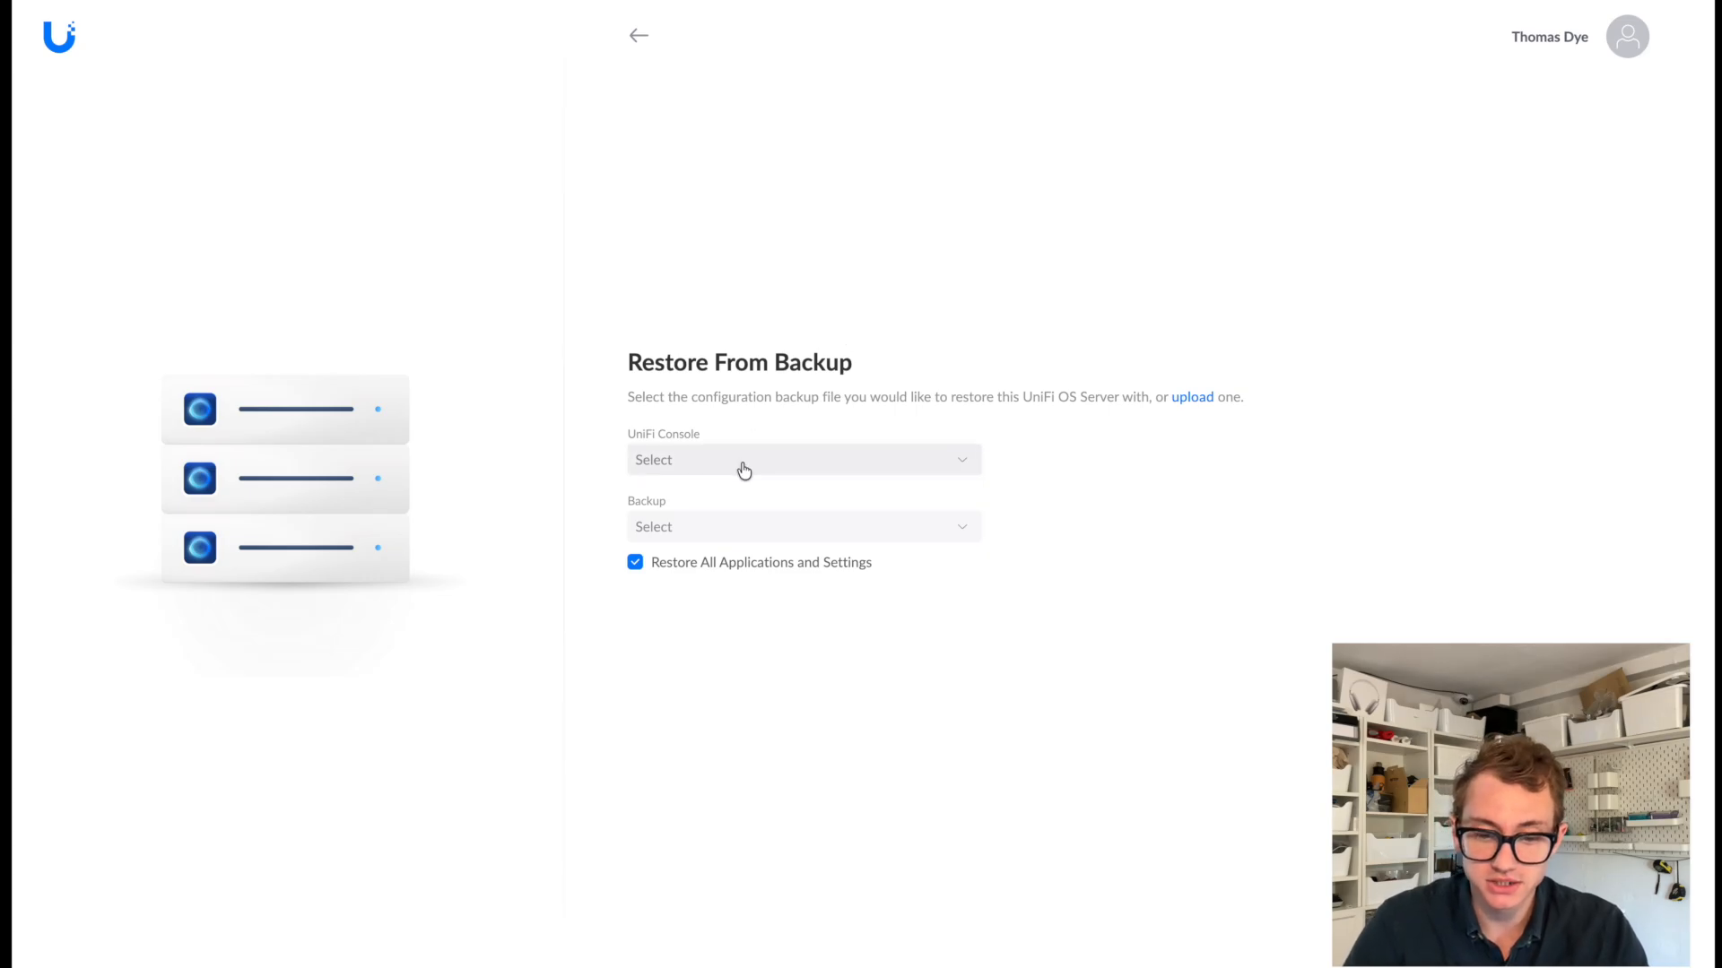
# Check the UniFi Console dropdown finds no backups, then skip restoring to finish setup.
pyautogui.click(804, 459)
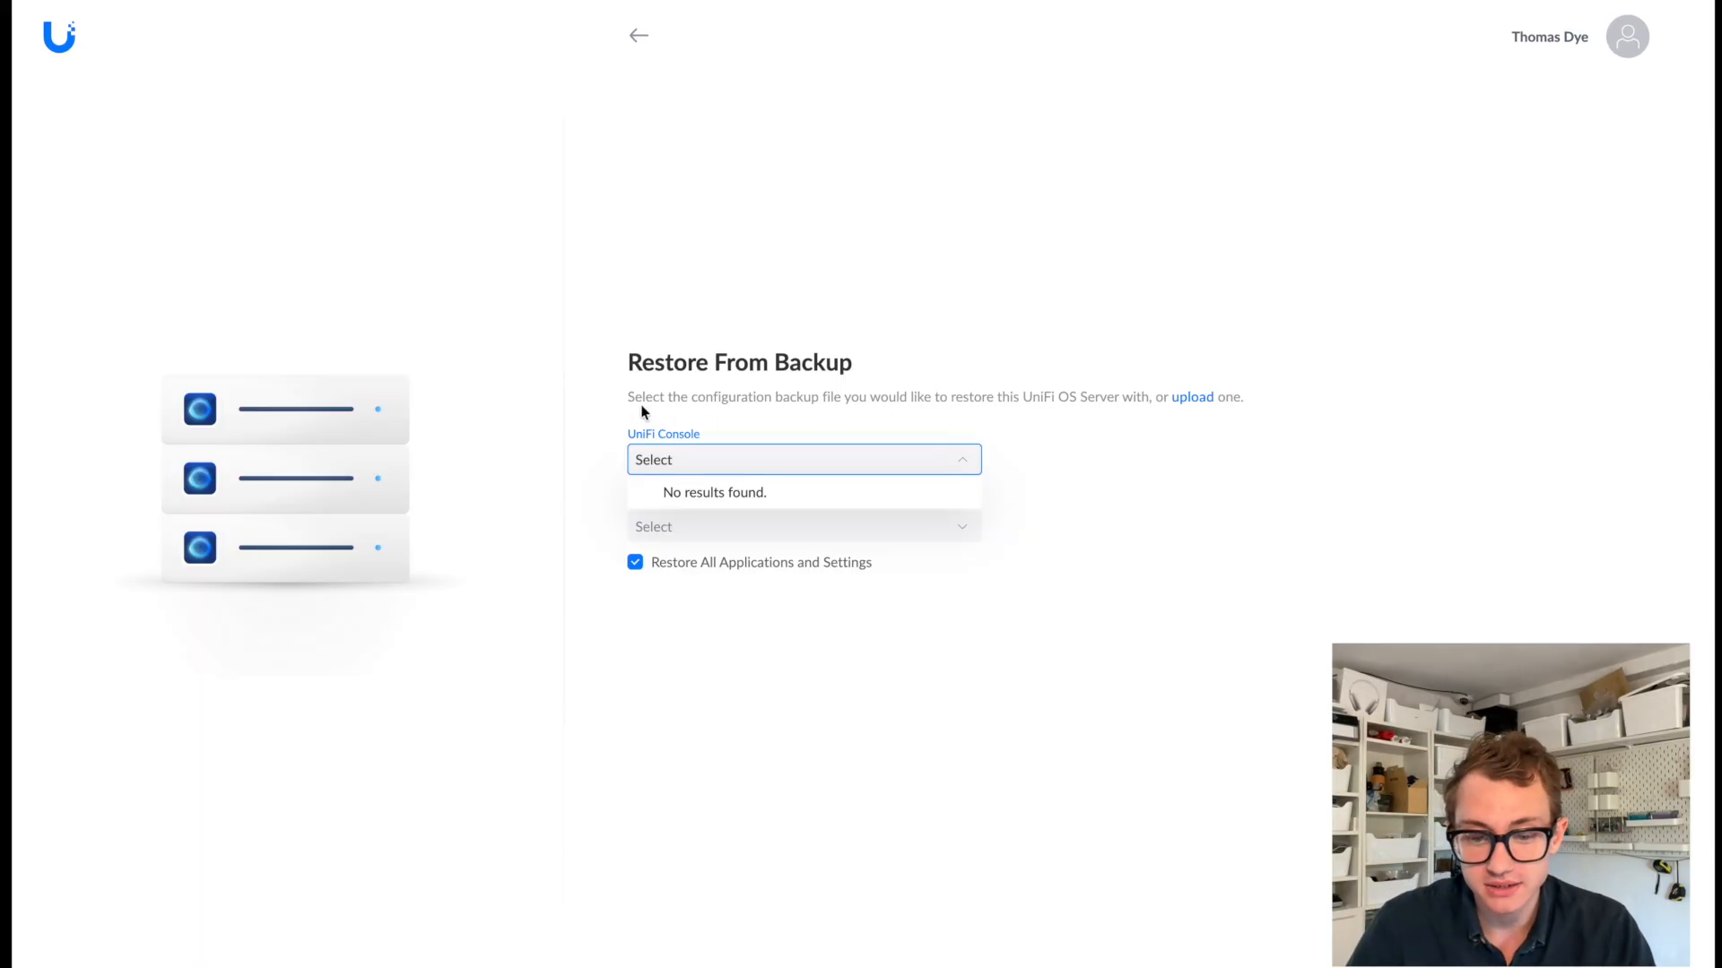
pyautogui.moveTo(830, 404)
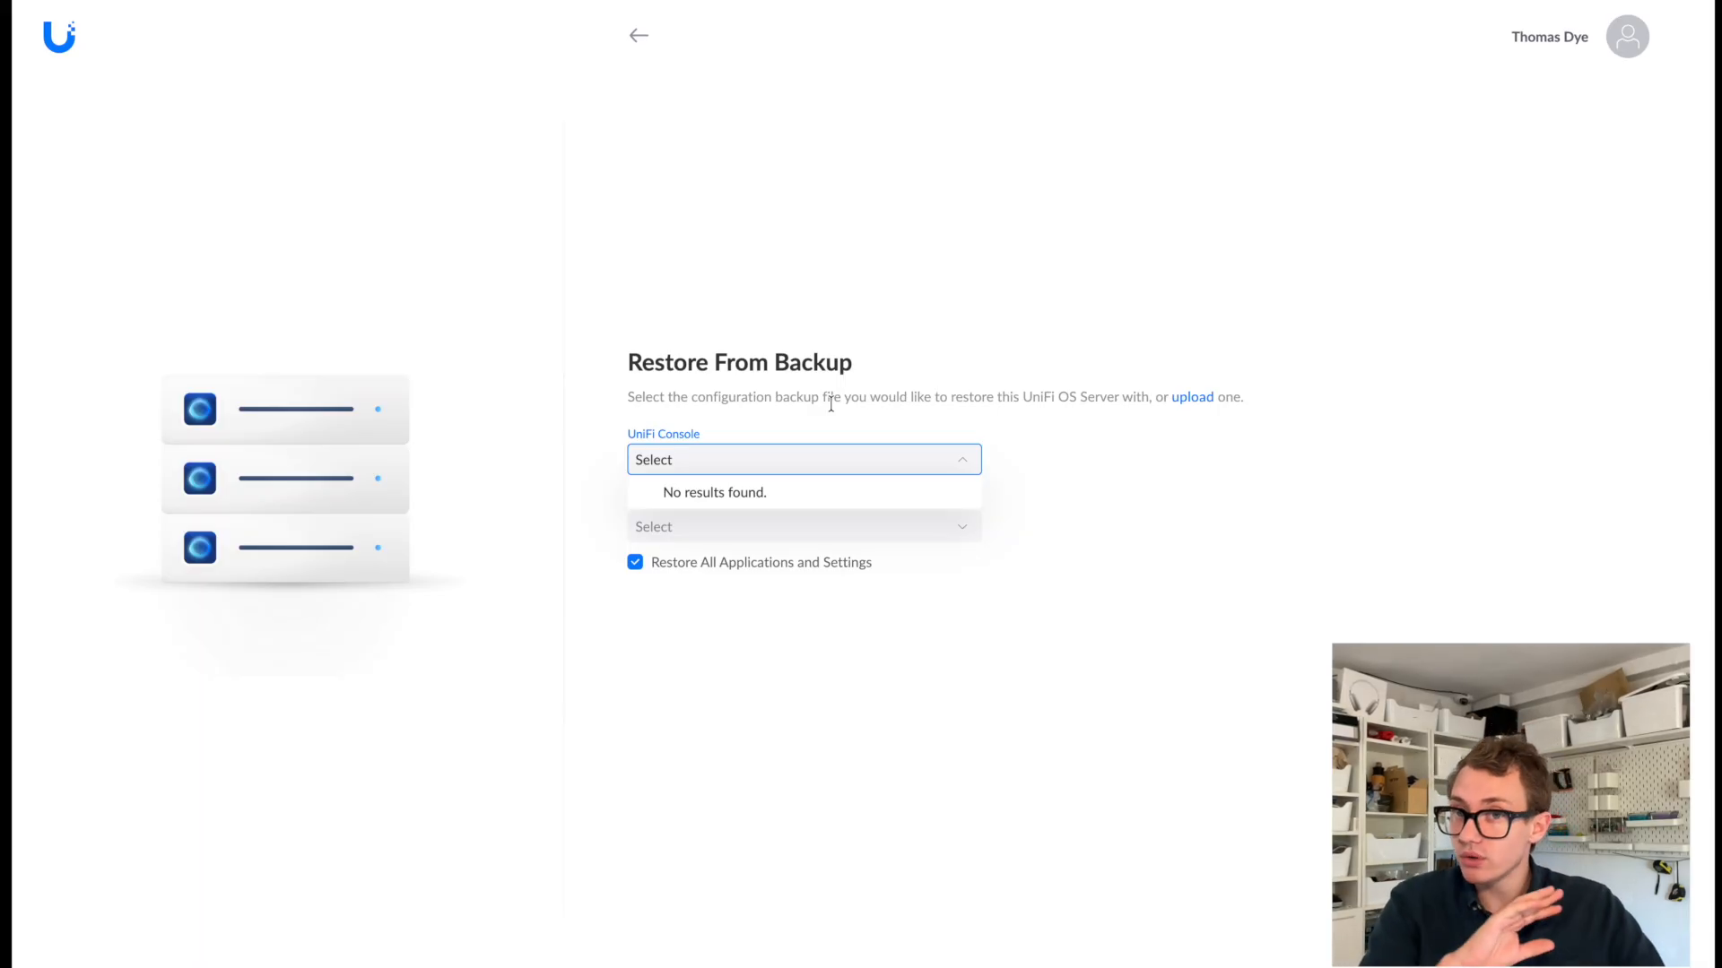
pyautogui.click(803, 459)
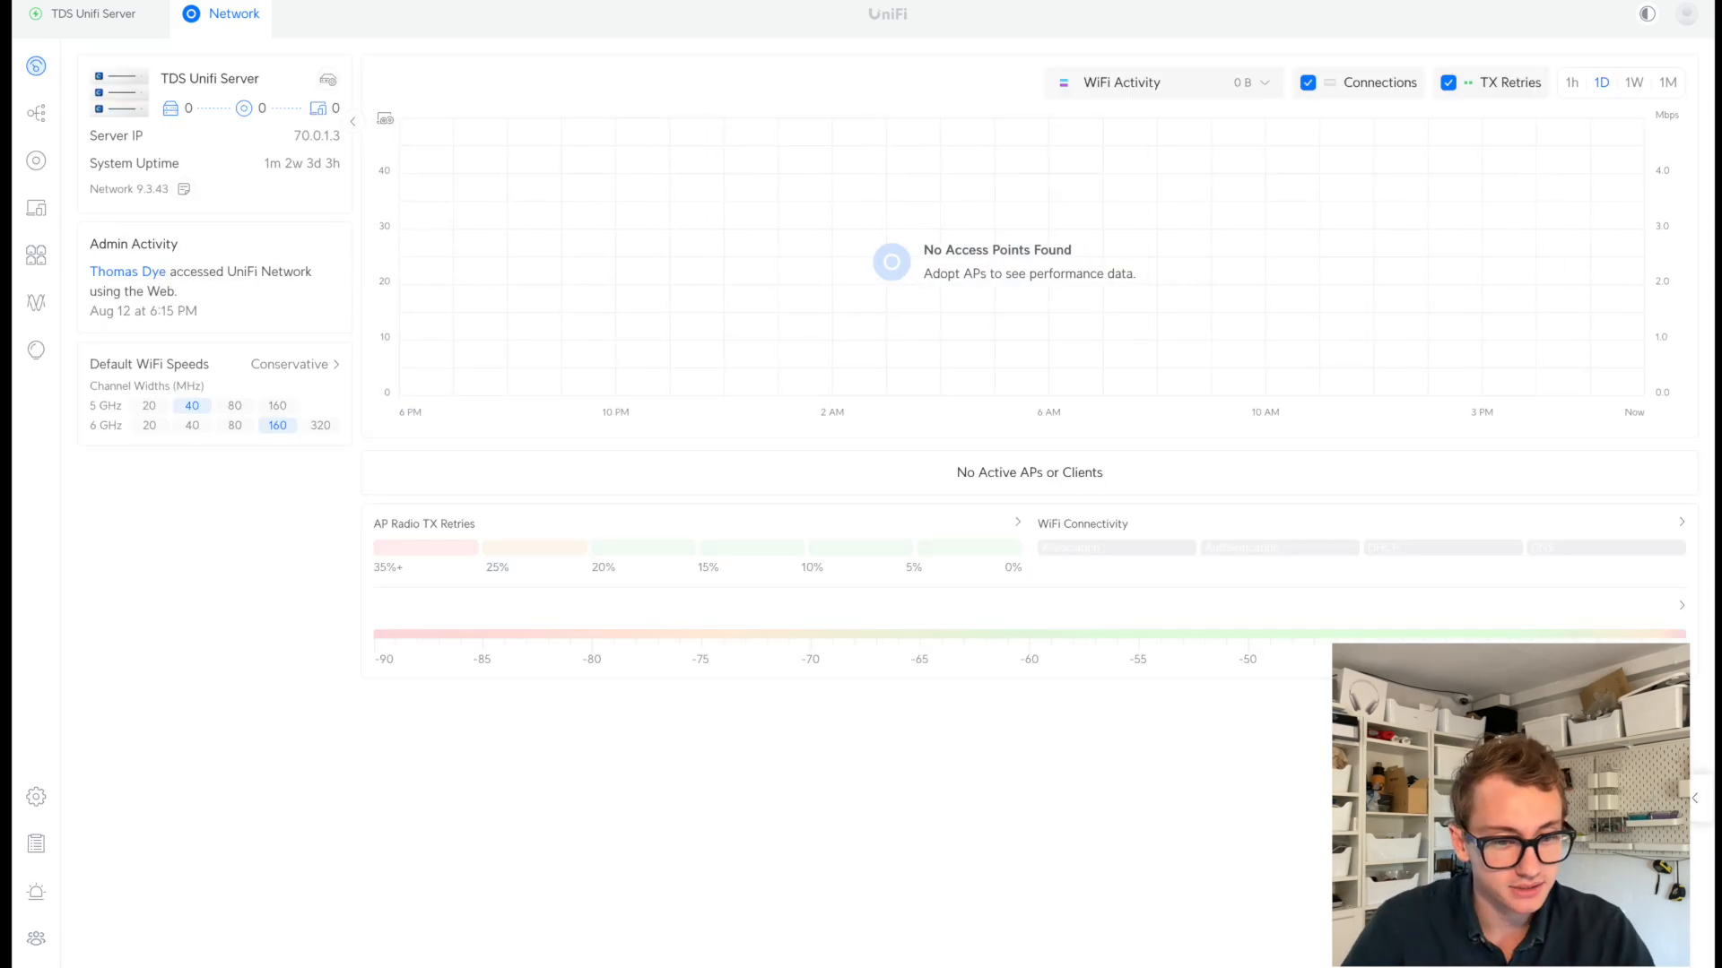
pyautogui.moveTo(35, 349)
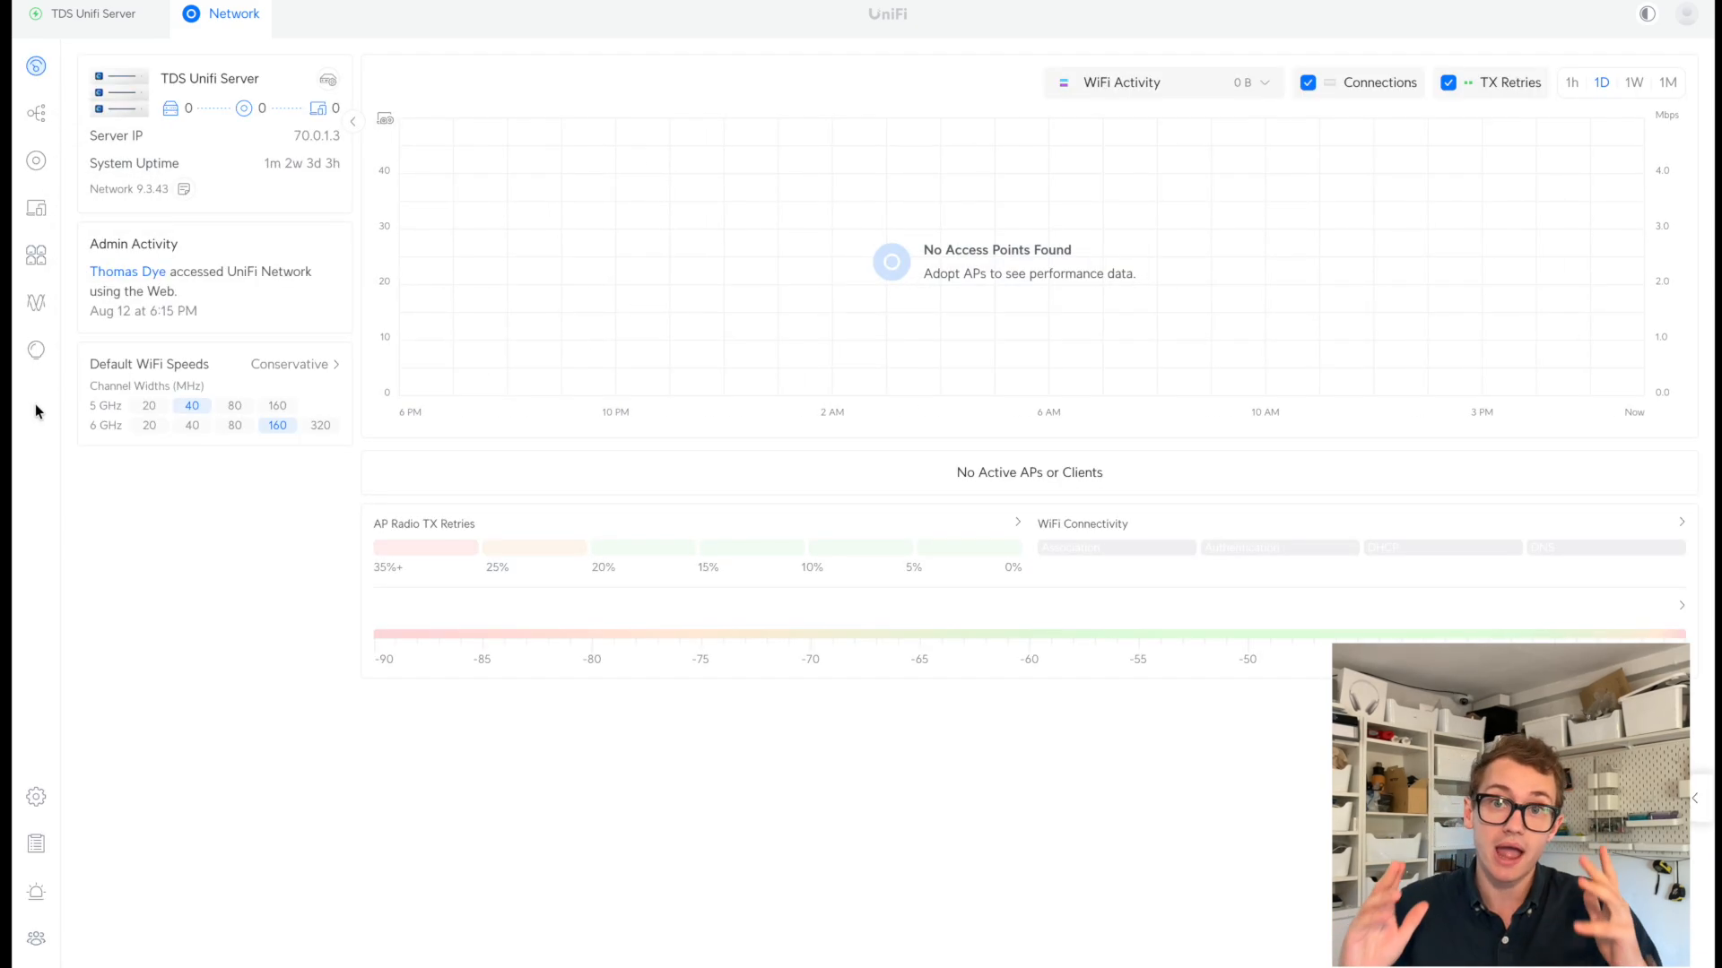
pyautogui.moveTo(36, 66)
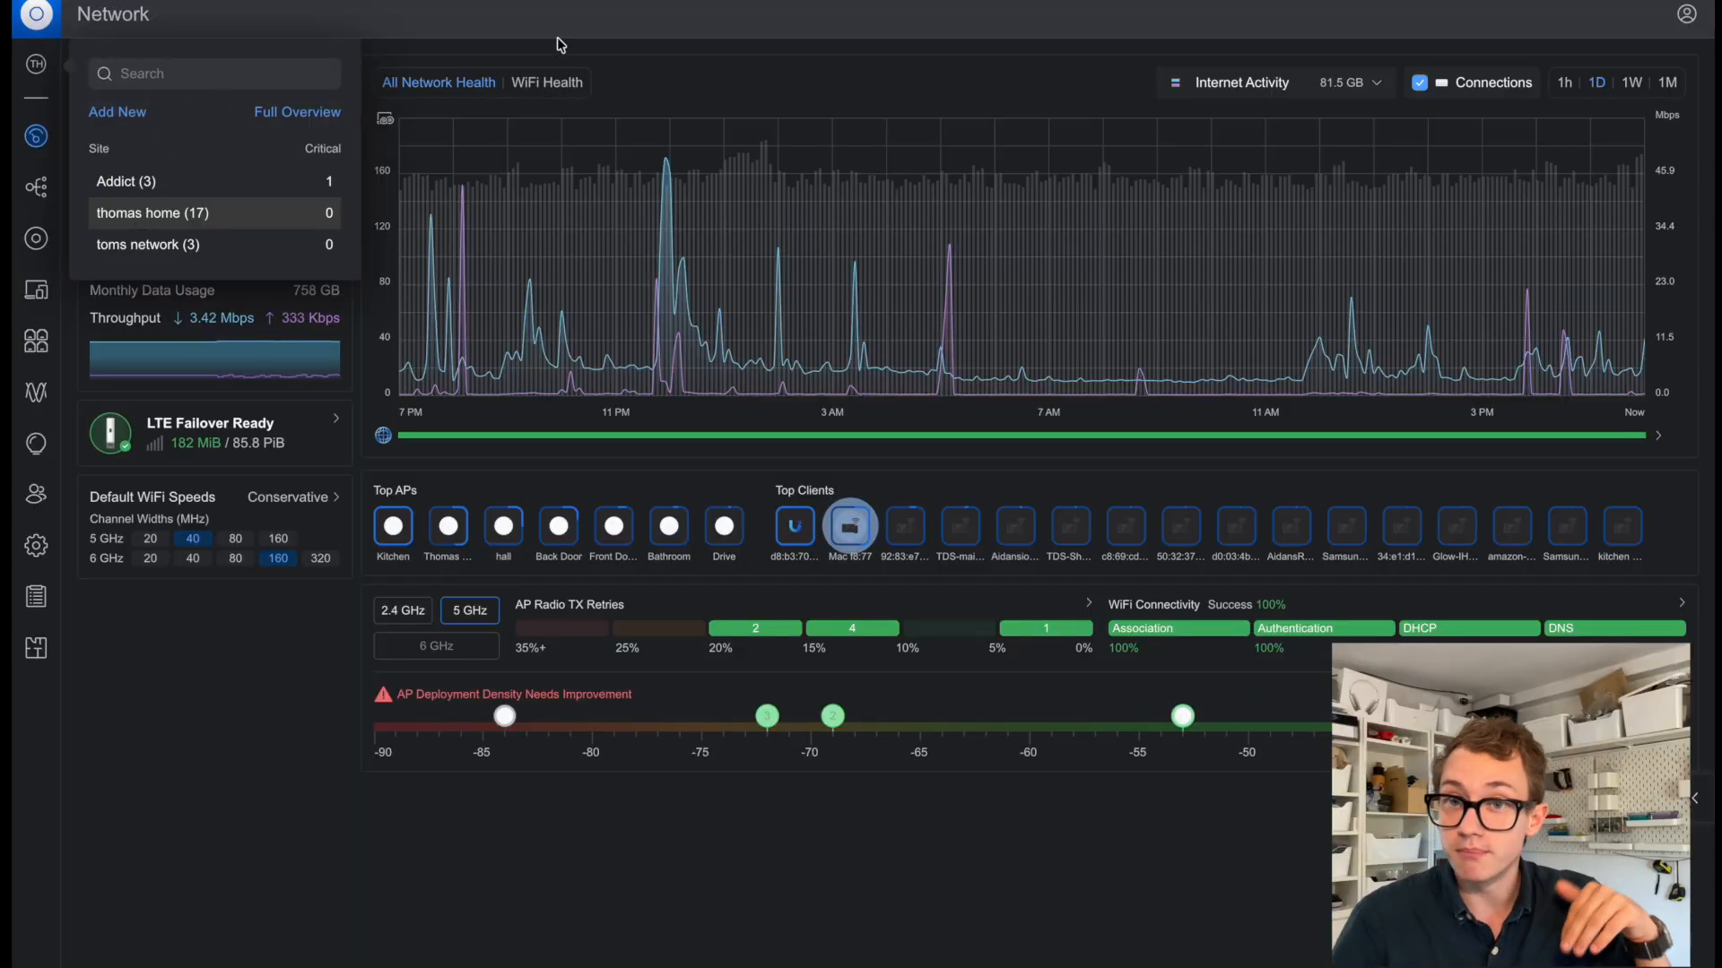
# Select the home site and download its 08/12/2025 backup from System Backups.
pyautogui.click(35, 545)
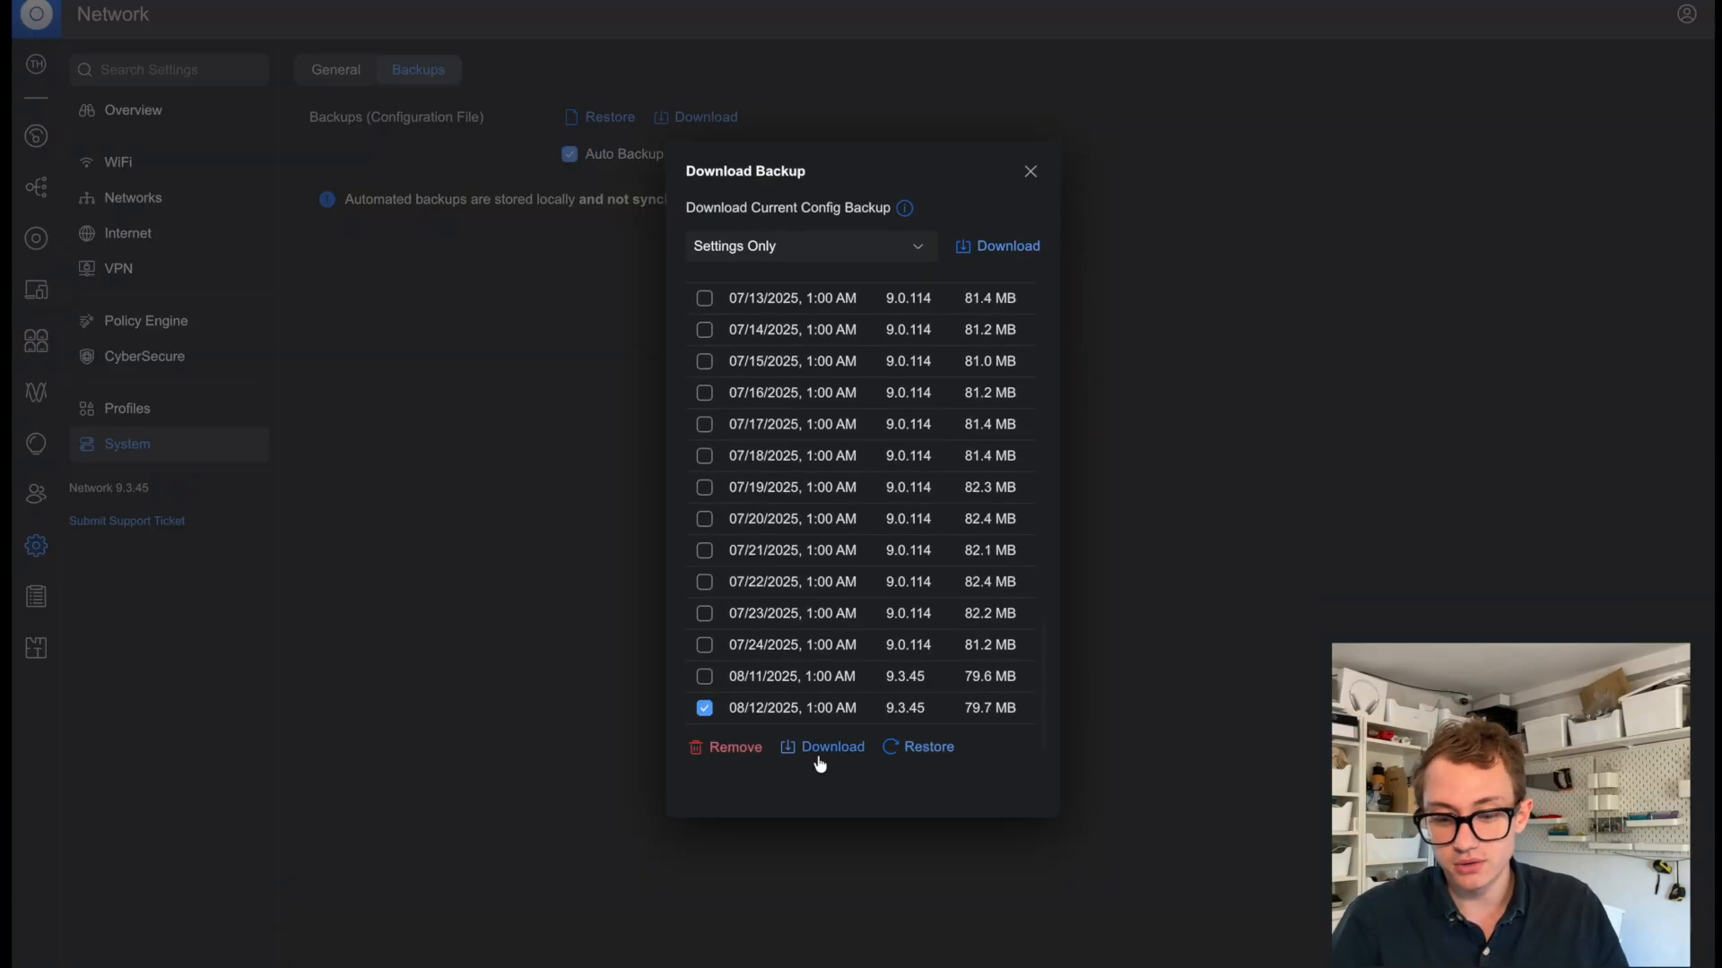
pyautogui.click(831, 746)
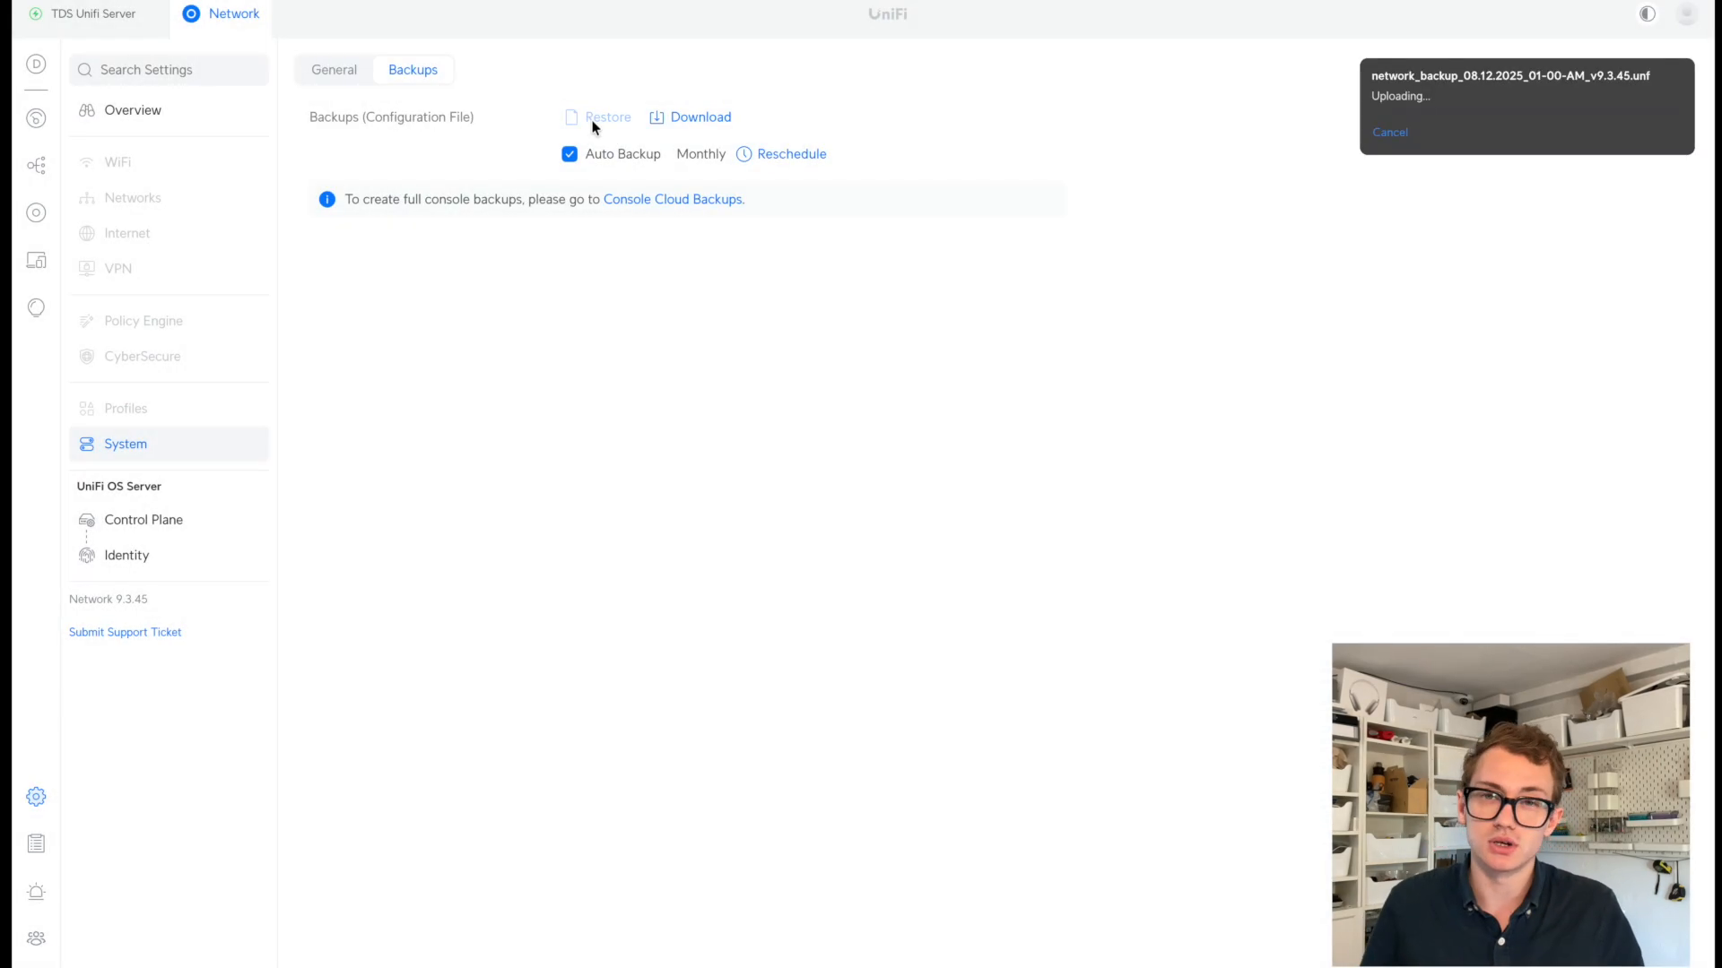
# Restore the uploaded .unf backup and confirm the restart-required prompt.
pyautogui.click(608, 116)
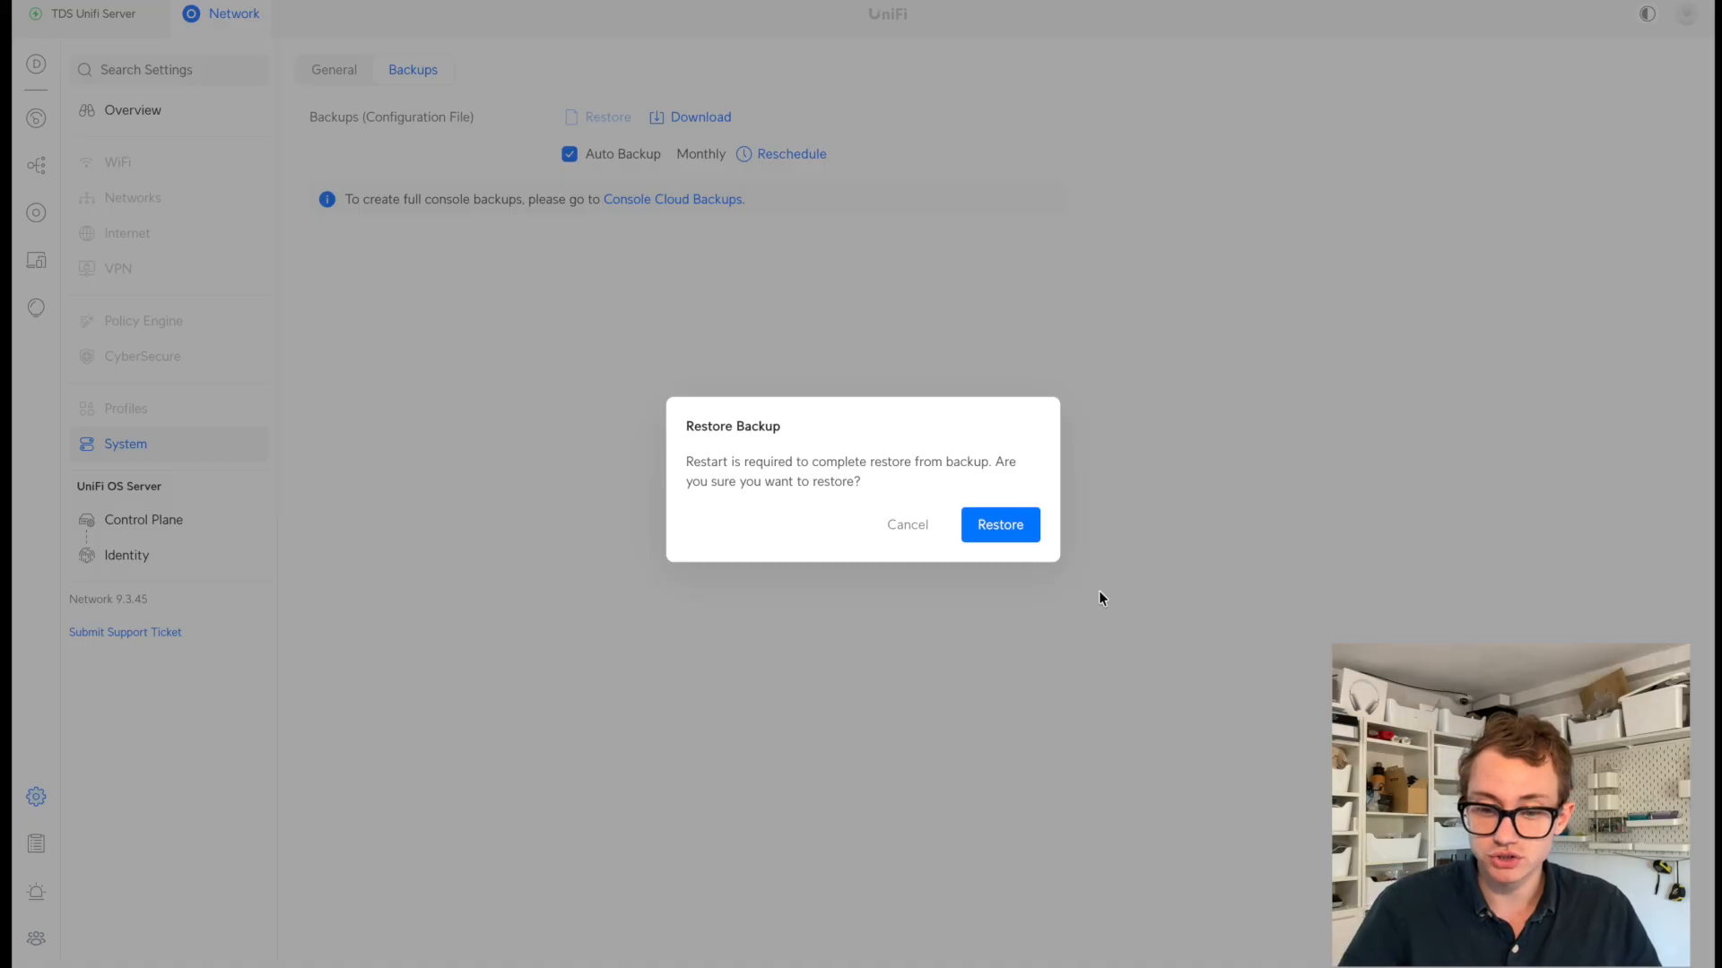
pyautogui.moveTo(926, 481)
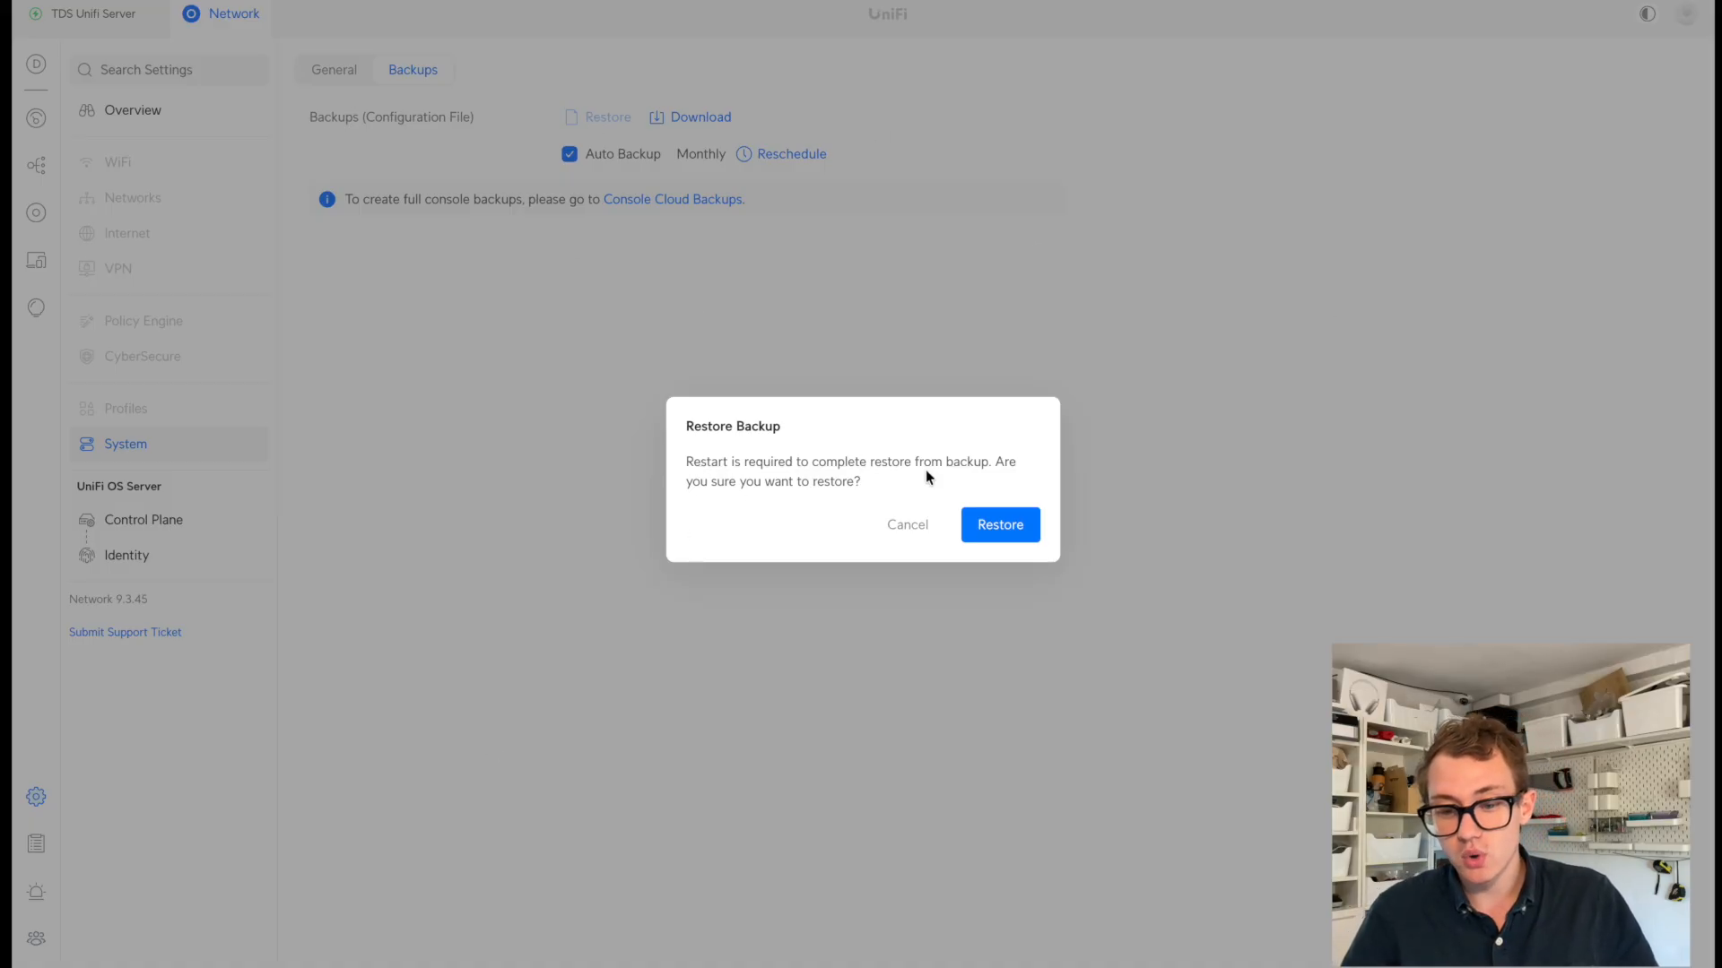
pyautogui.click(999, 526)
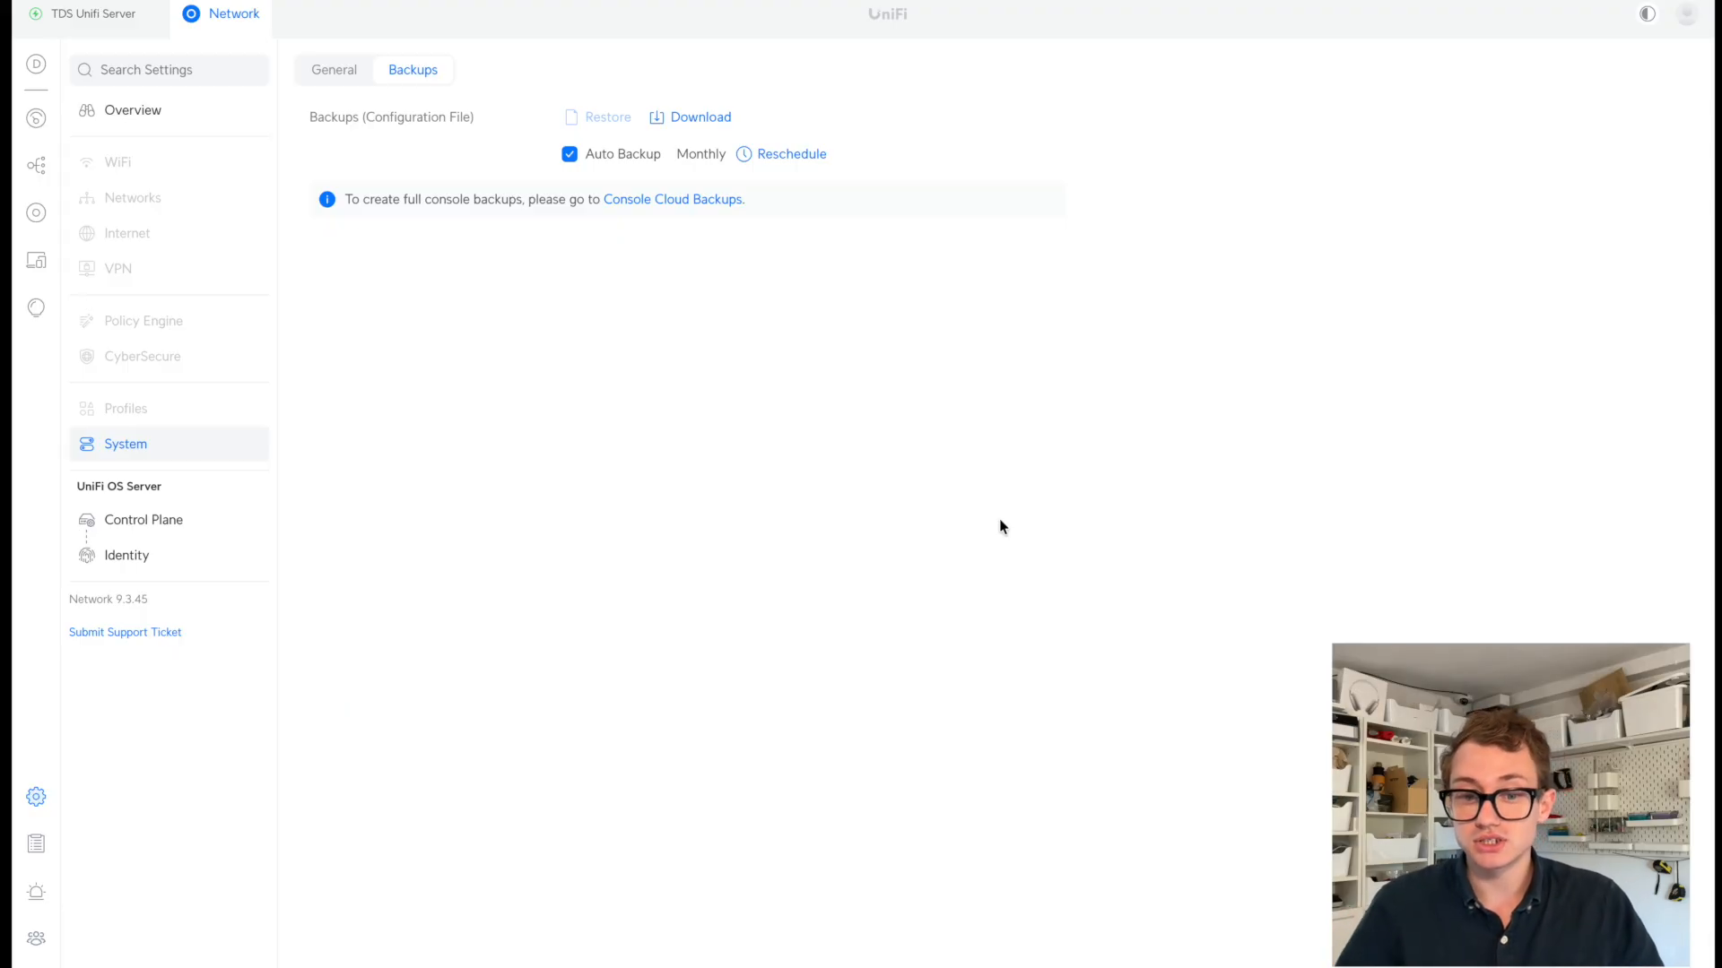
# Show Control Plane Updates with OS 4.2.23 and Network 9.3.45 up to date.
pyautogui.click(144, 520)
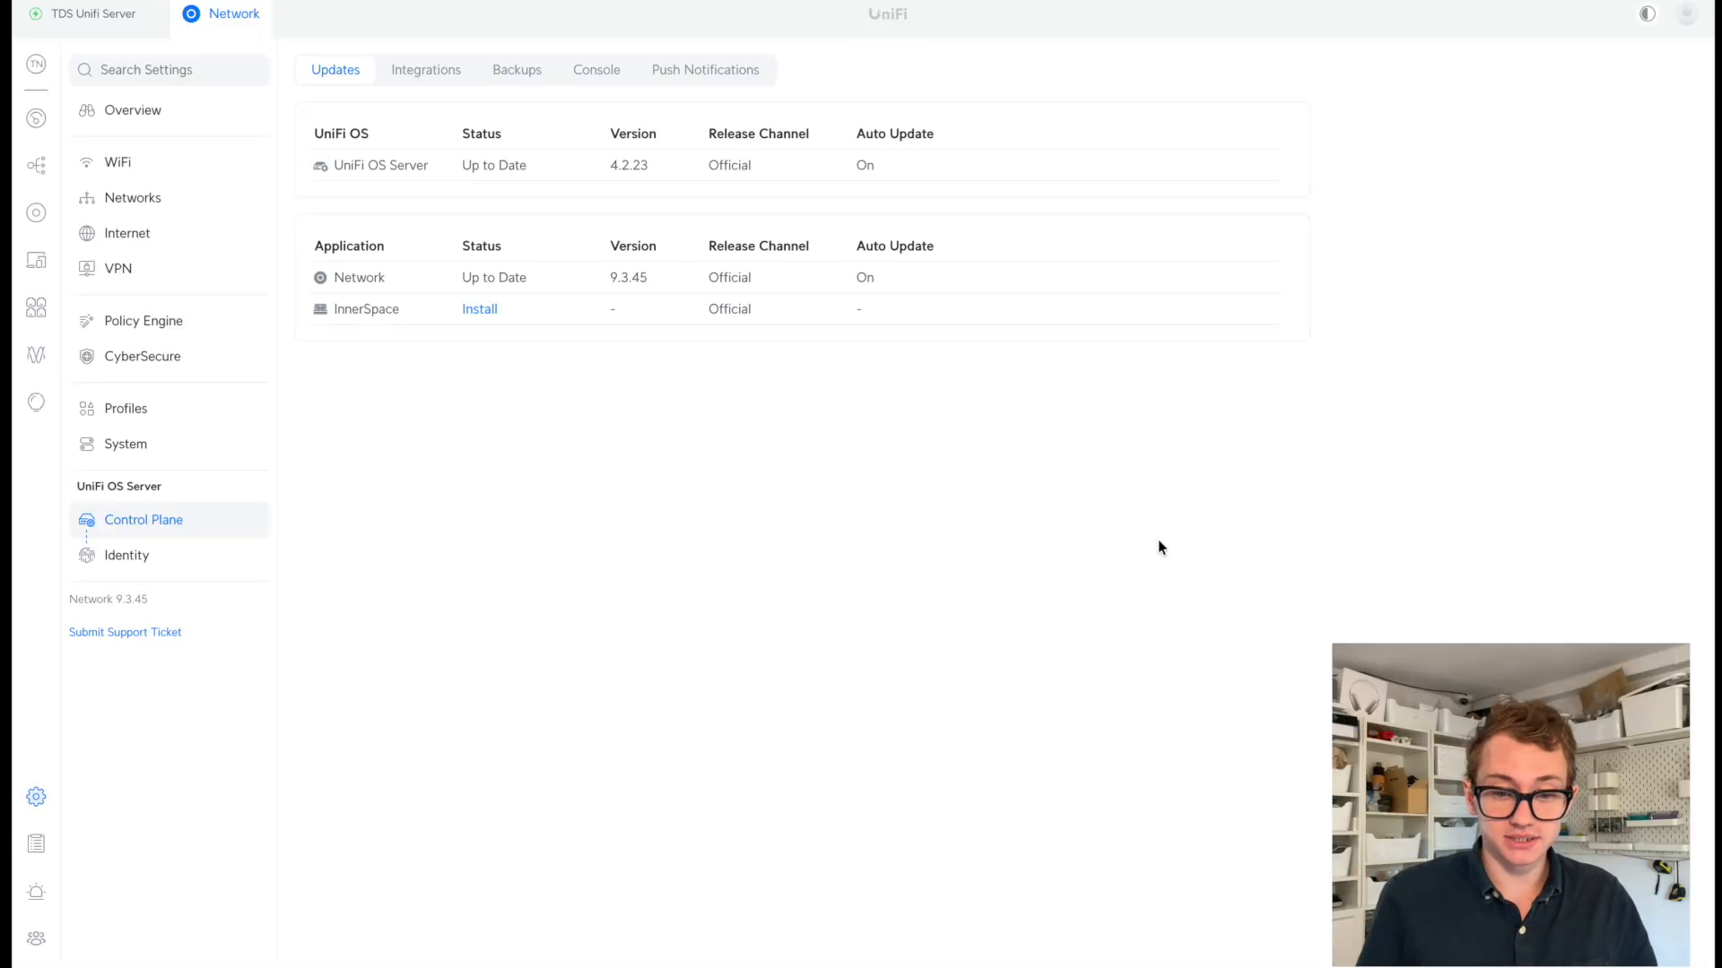